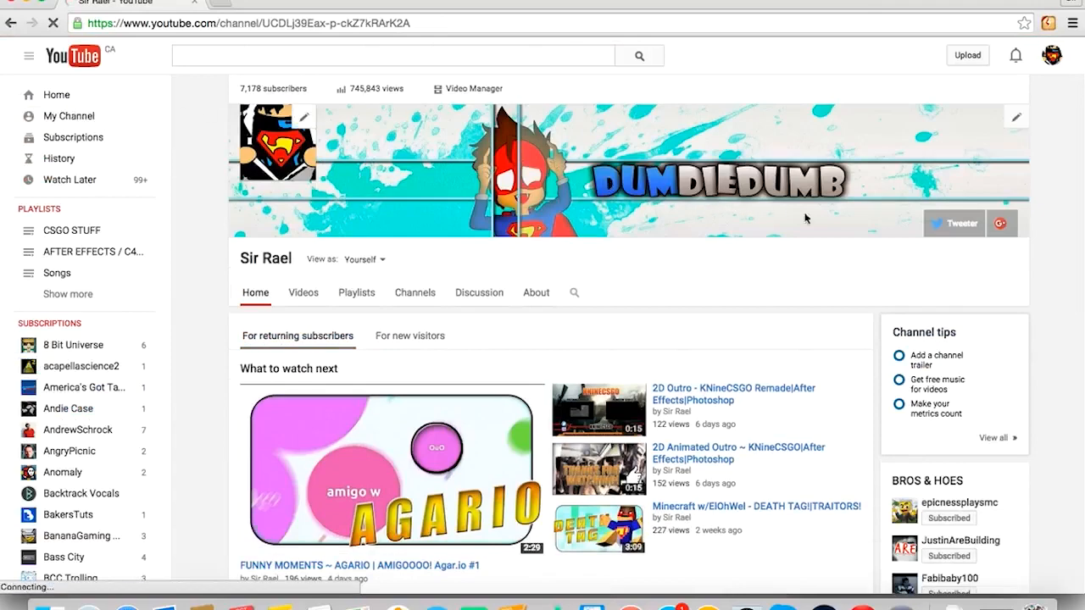
Open the channel's linked Google+ profile in a new tab from the banner.
{"action": "left_click", "coordinate": [1002, 222]}
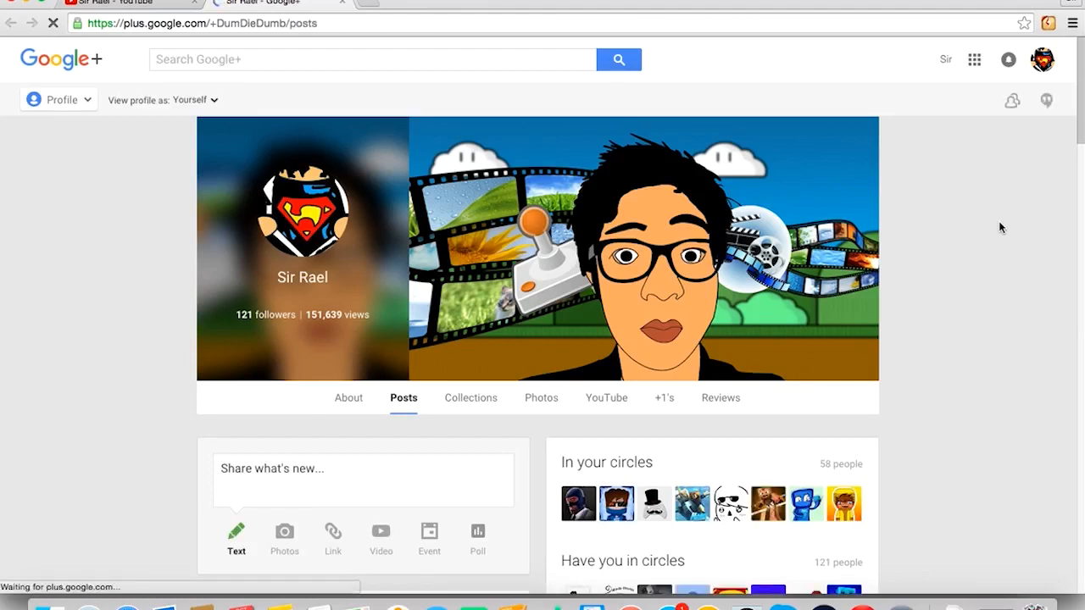
Go through Google+ Settings to the 'Delete your entire Google profile' page.
{"action": "left_click", "coordinate": [372, 59]}
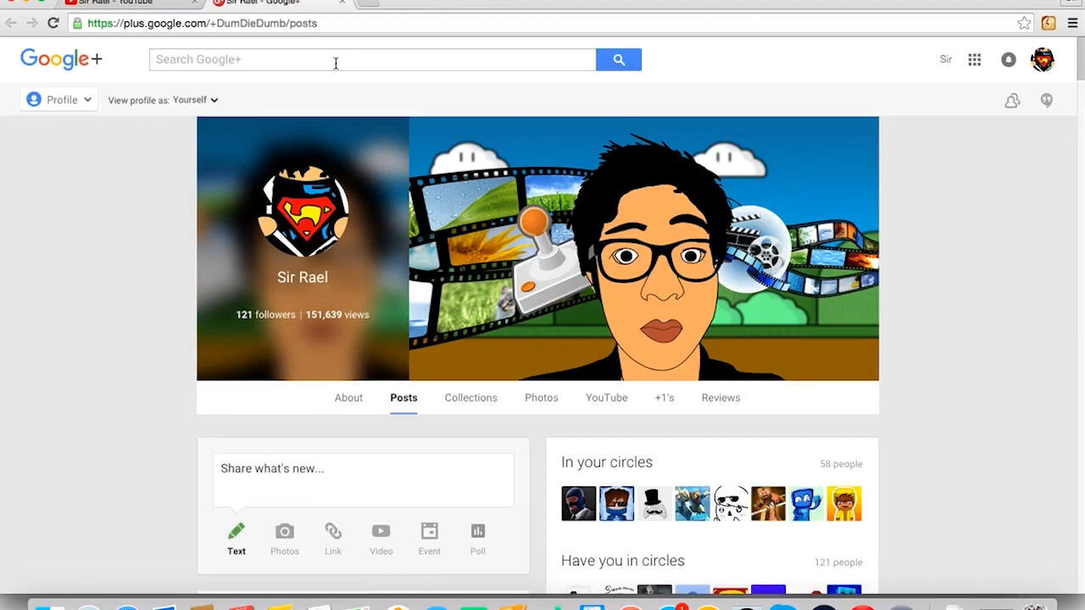
{"action": "left_click", "coordinate": [58, 99]}
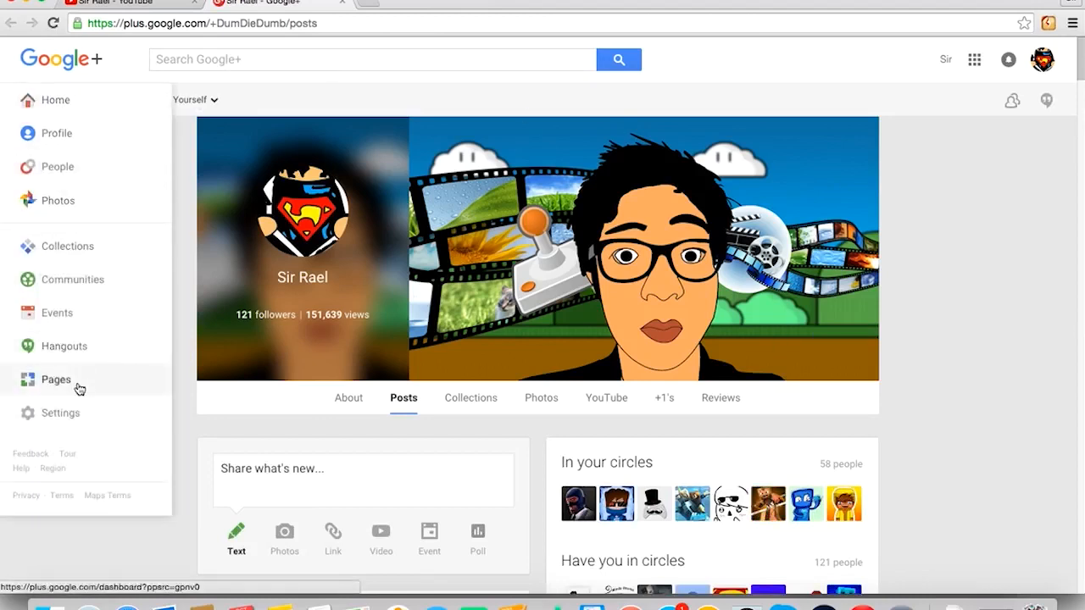
{"action": "left_click", "coordinate": [61, 412]}
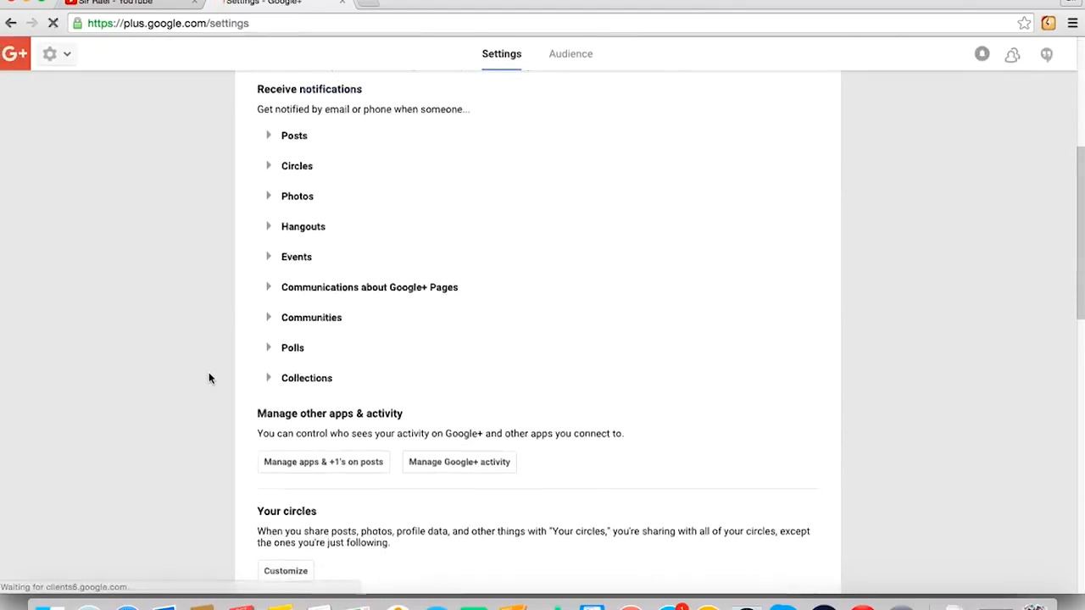
{"action": "scroll", "scroll_direction": "down", "scroll_amount": 3}
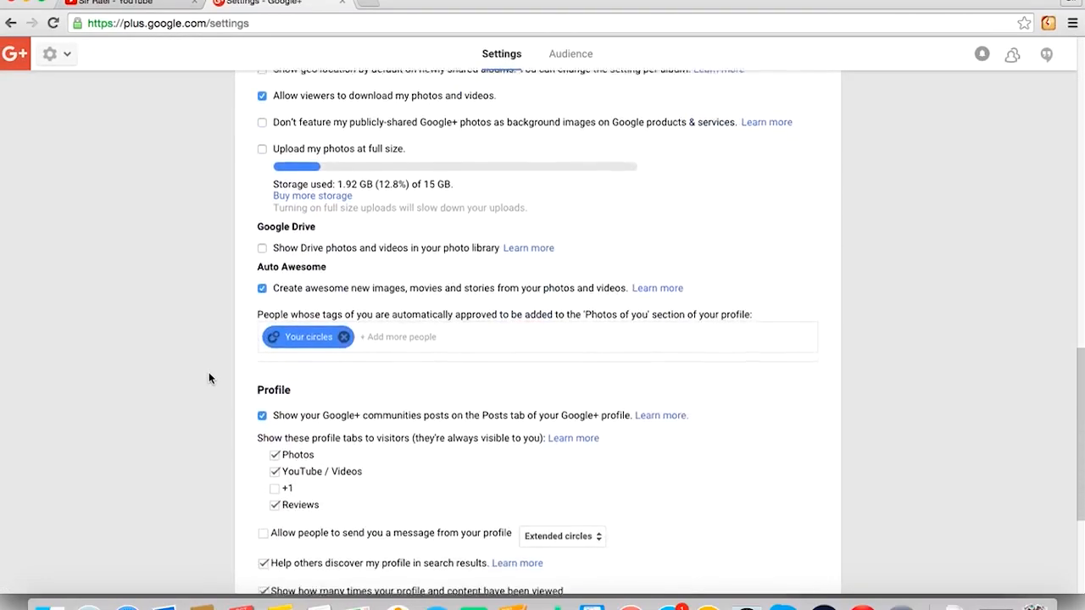
{"action": "scroll", "scroll_direction": "down", "scroll_amount": 3}
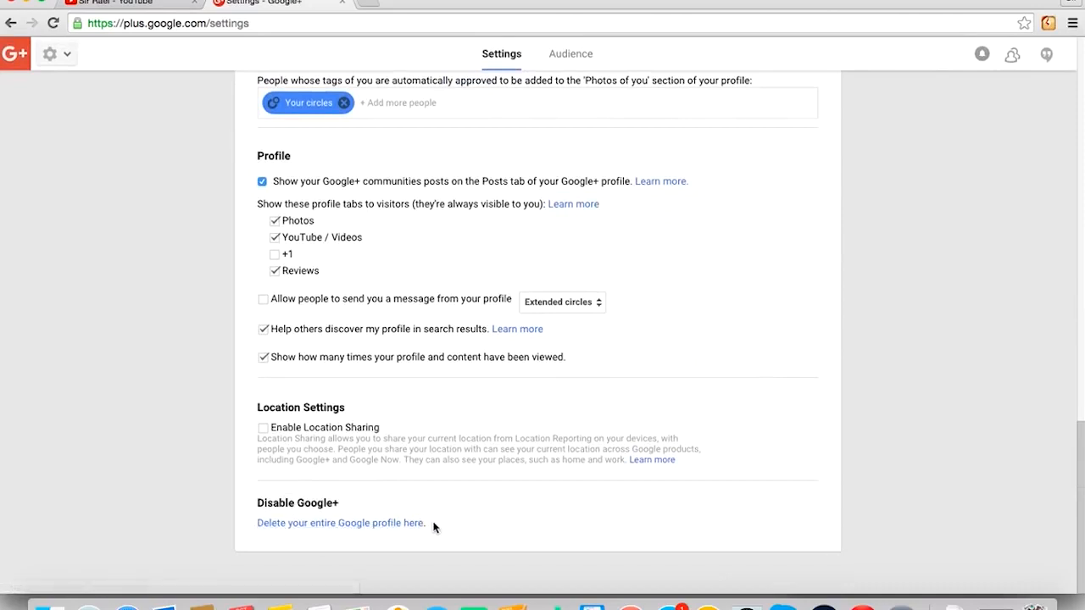
{"action": "left_click", "coordinate": [339, 523]}
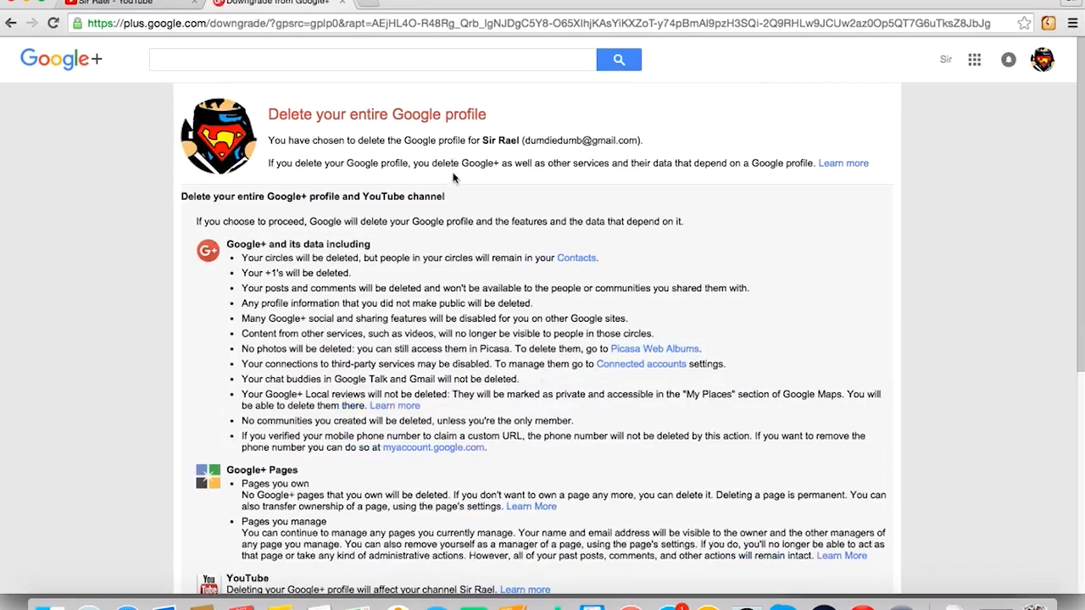
{"action": "scroll", "scroll_direction": "down", "scroll_amount": 3}
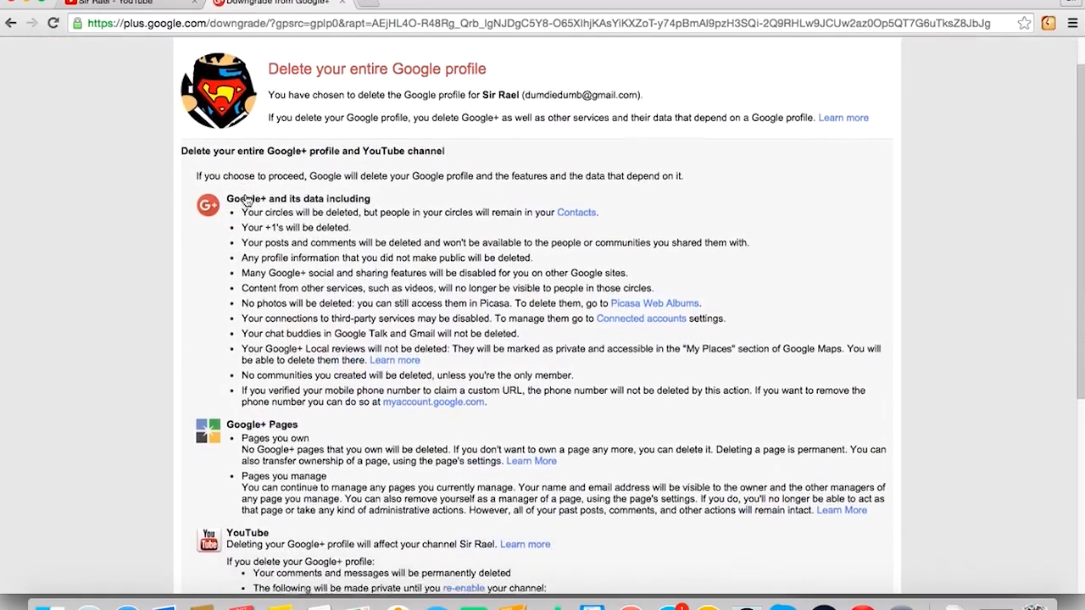
{"action": "scroll", "scroll_direction": "down", "scroll_amount": 3}
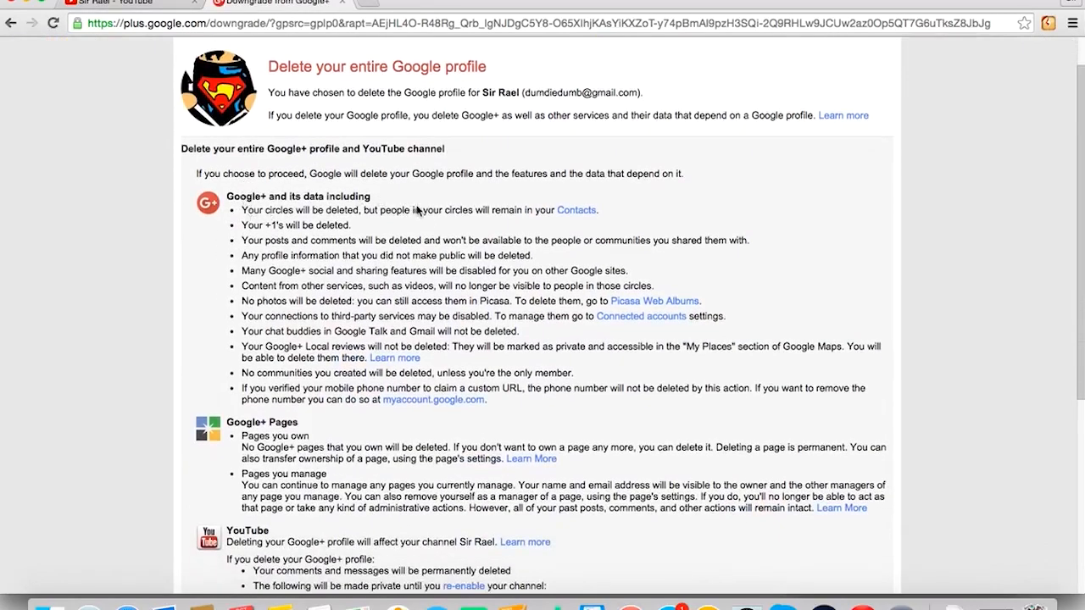
{"action": "mouse_move", "coordinate": [575, 210]}
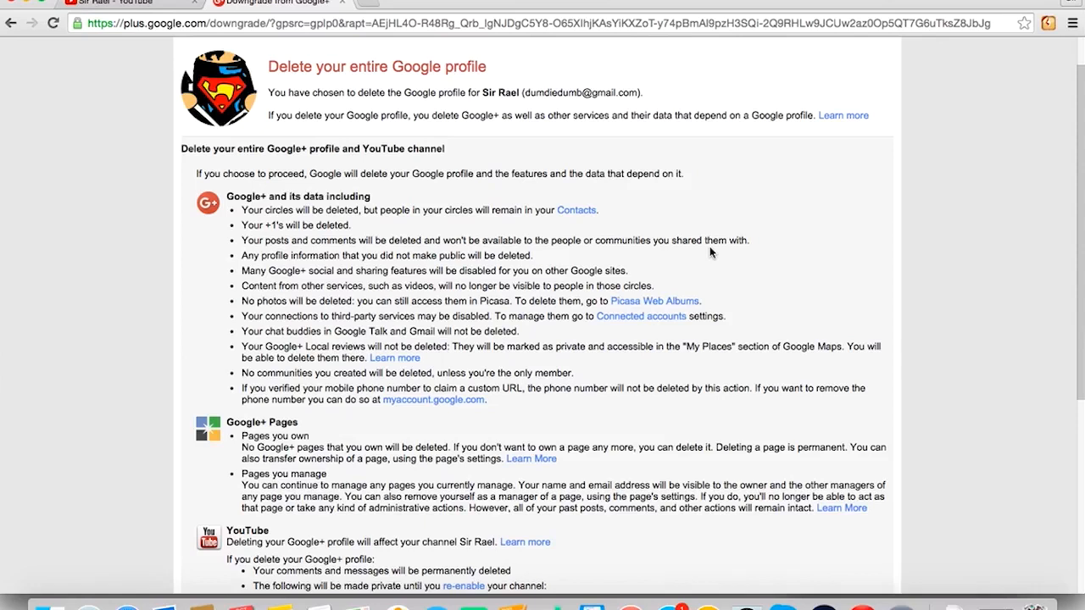
Acknowledge the deletion can't be undone and remove the entire Google profile.
{"action": "scroll", "scroll_direction": "down", "scroll_amount": 3}
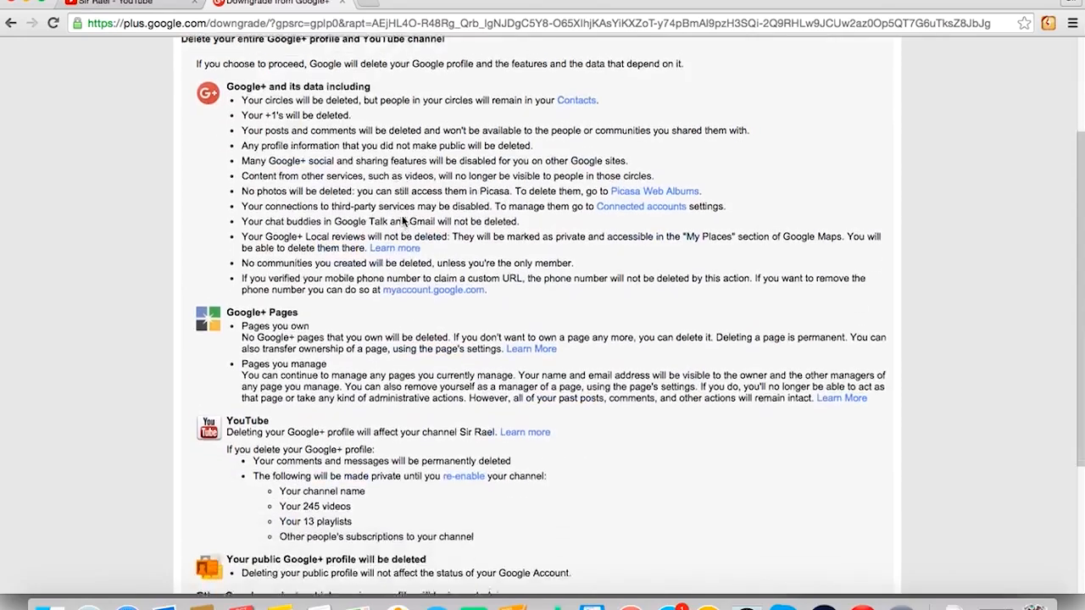
{"action": "scroll", "scroll_direction": "down", "scroll_amount": 3}
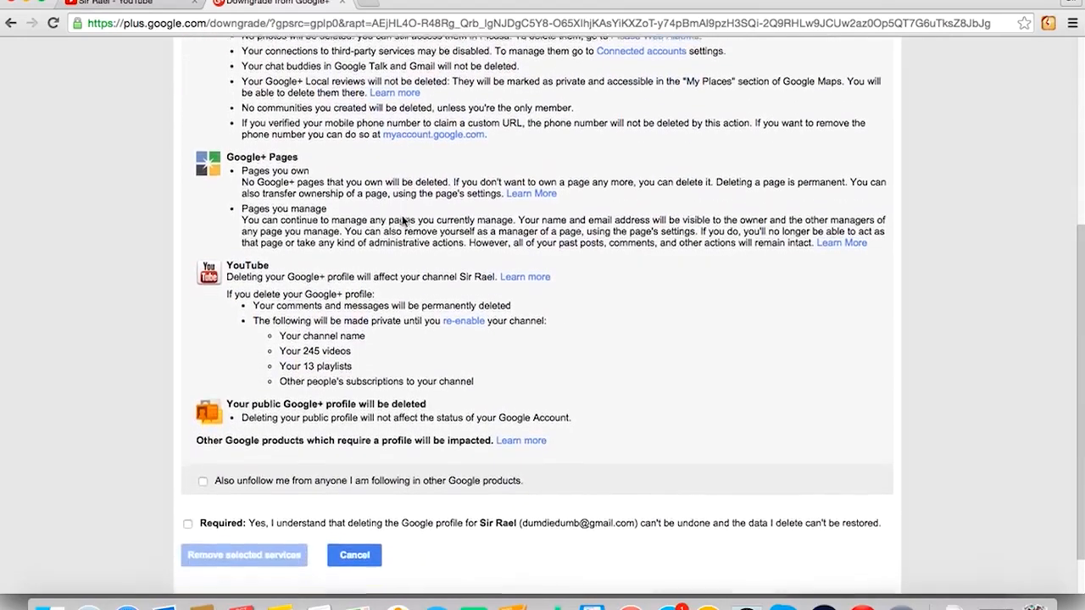
{"action": "scroll", "scroll_direction": "down", "scroll_amount": 3}
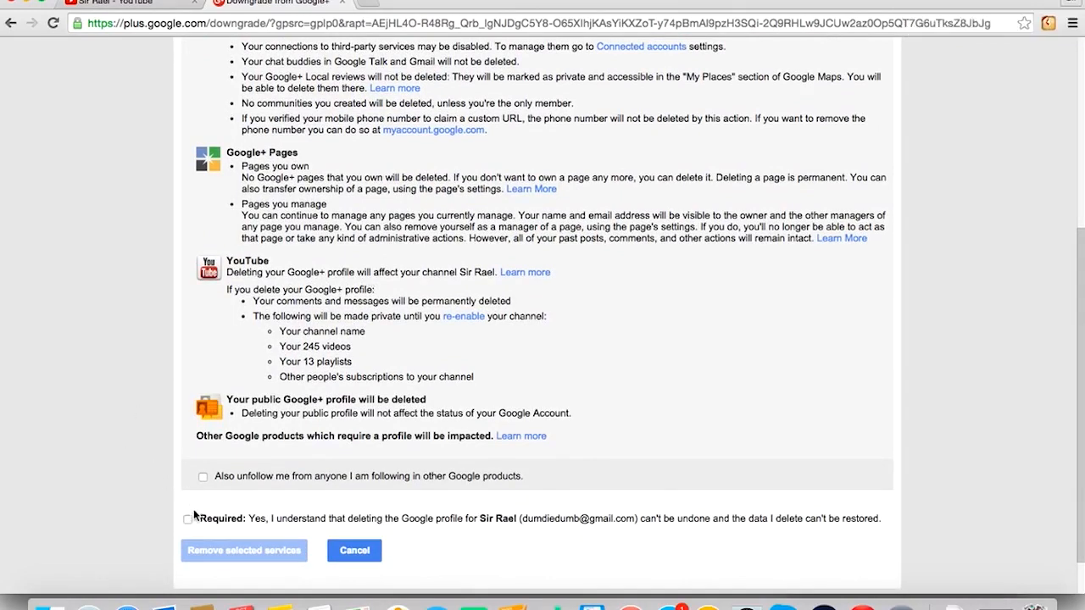
{"action": "left_click", "coordinate": [188, 518]}
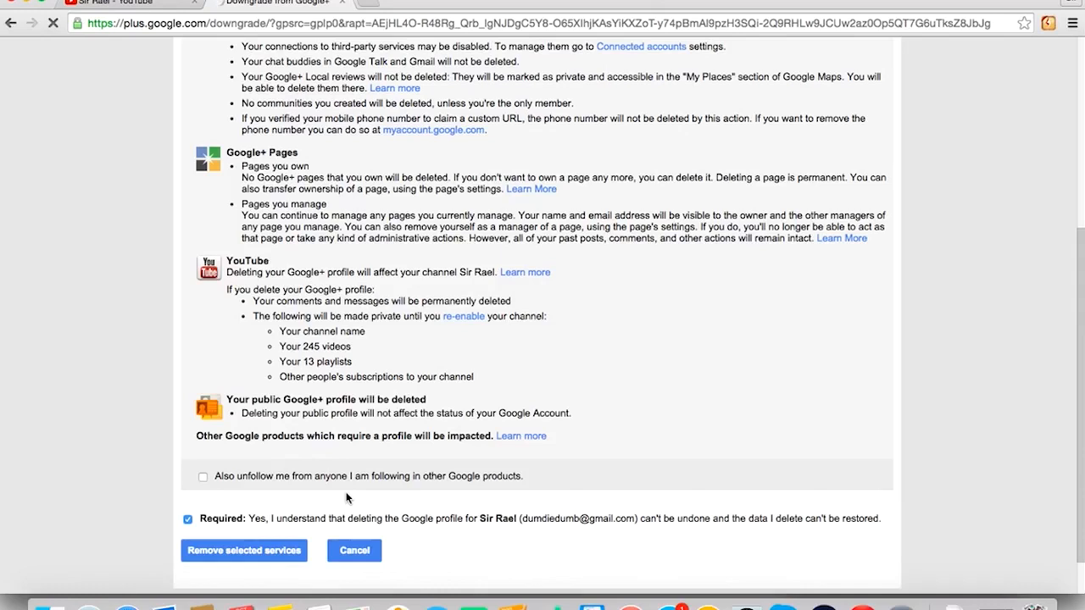
{"action": "left_click", "coordinate": [243, 550]}
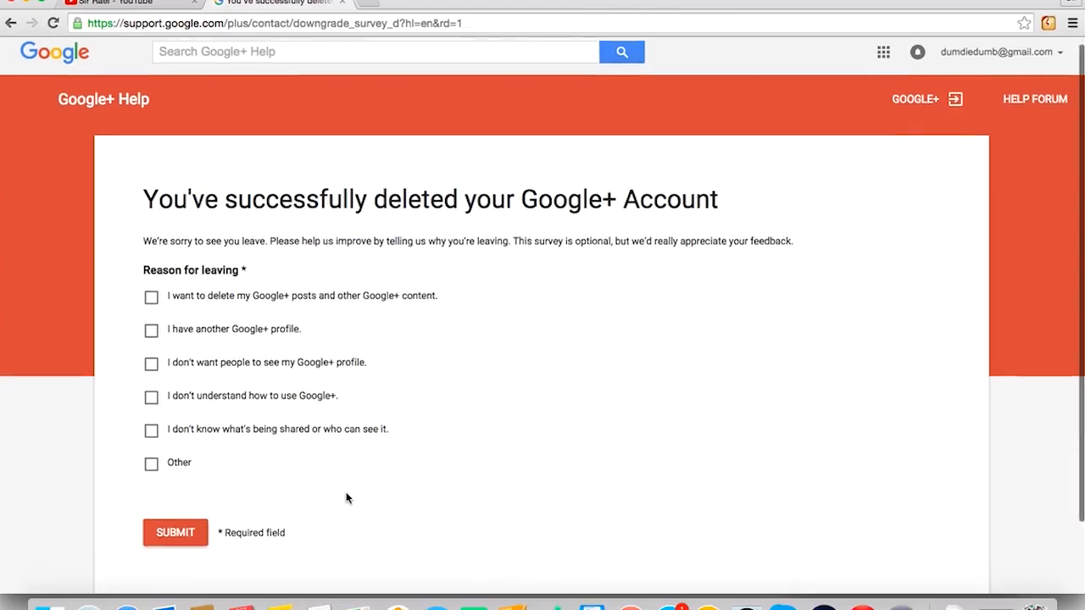
Submit the leaving survey with reason 'I WANNA CHANGE ME GED DEM NAM' and close its tab.
{"action": "scroll", "scroll_direction": "down", "scroll_amount": 3}
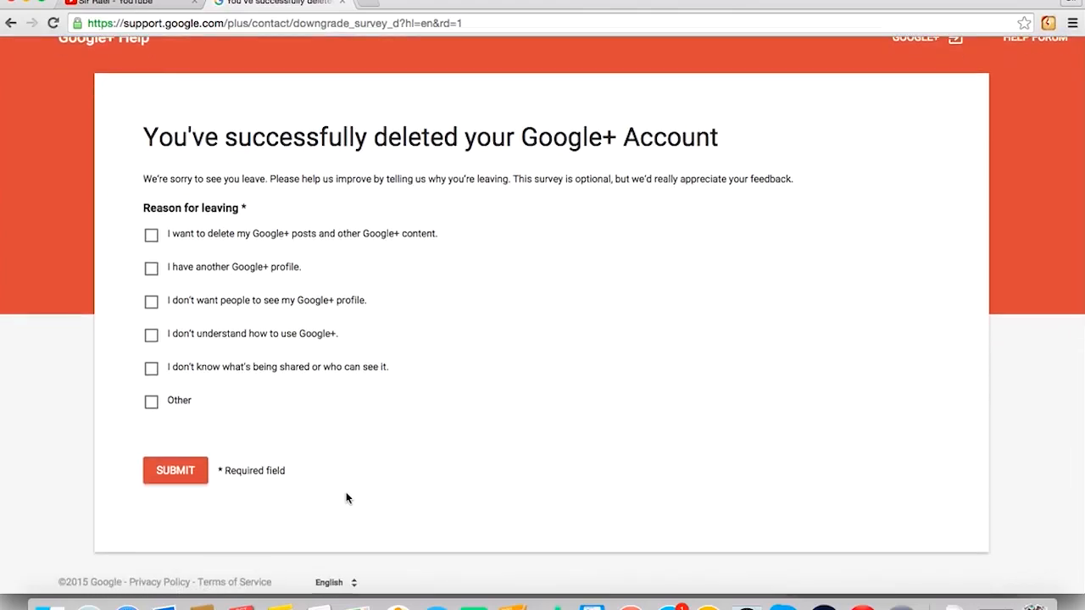
{"action": "mouse_move", "coordinate": [319, 224]}
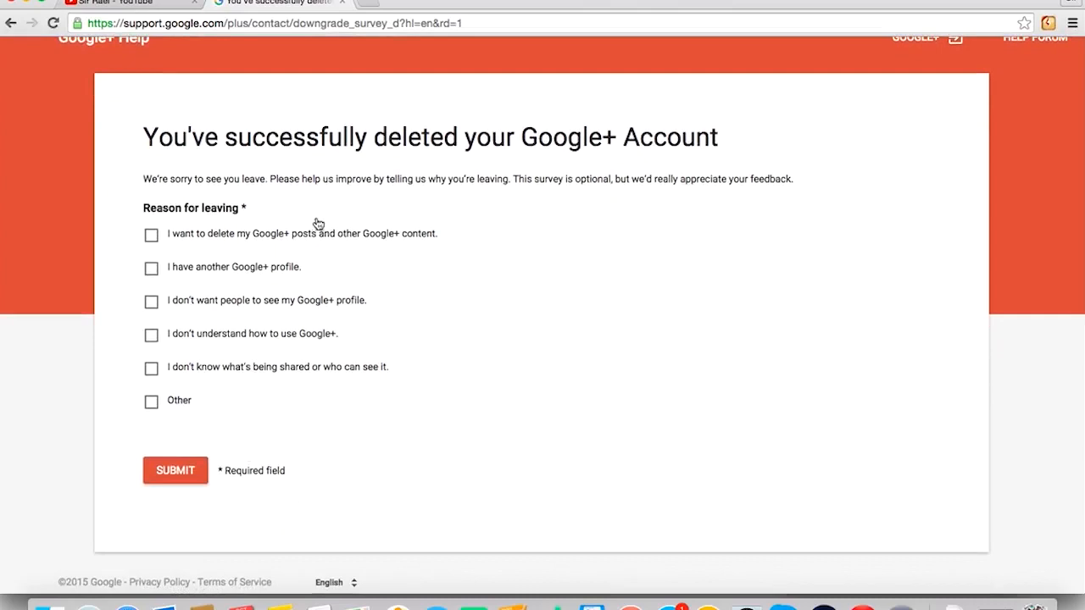
{"action": "mouse_move", "coordinate": [294, 253]}
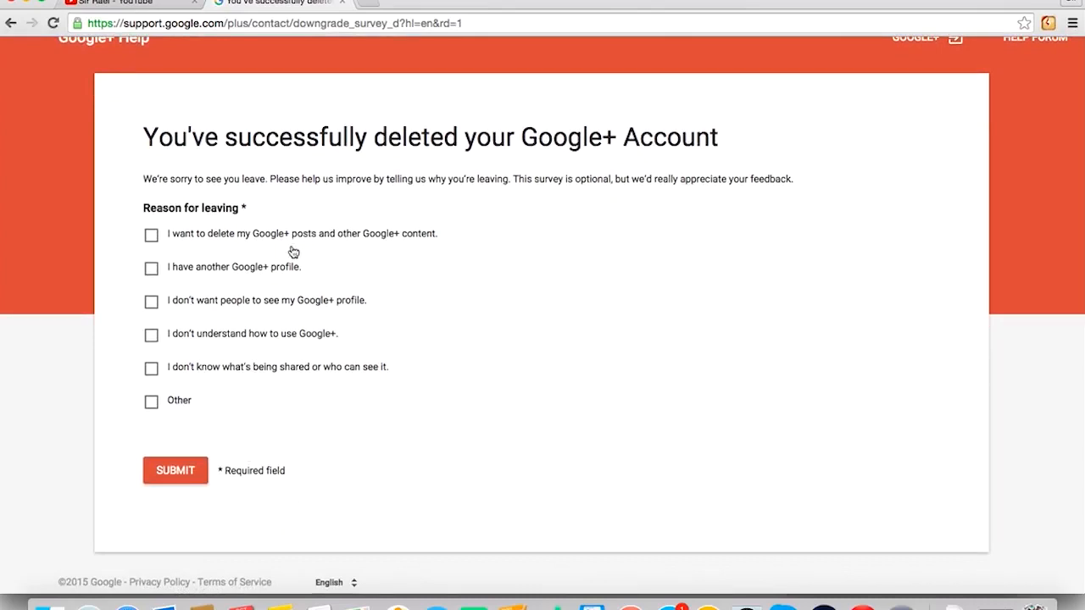
{"action": "mouse_move", "coordinate": [287, 301]}
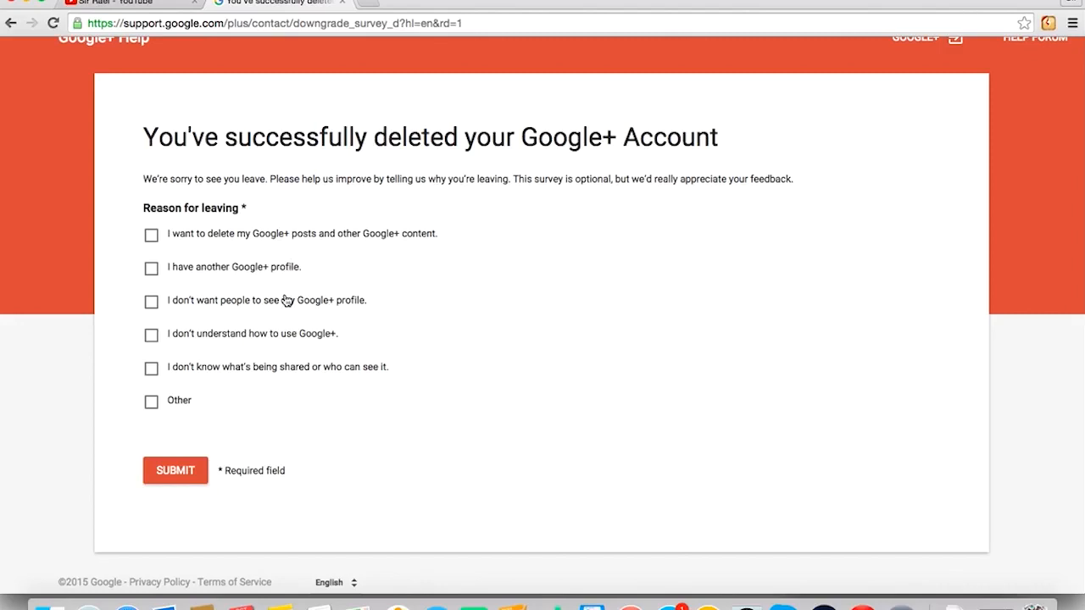
{"action": "mouse_move", "coordinate": [273, 343]}
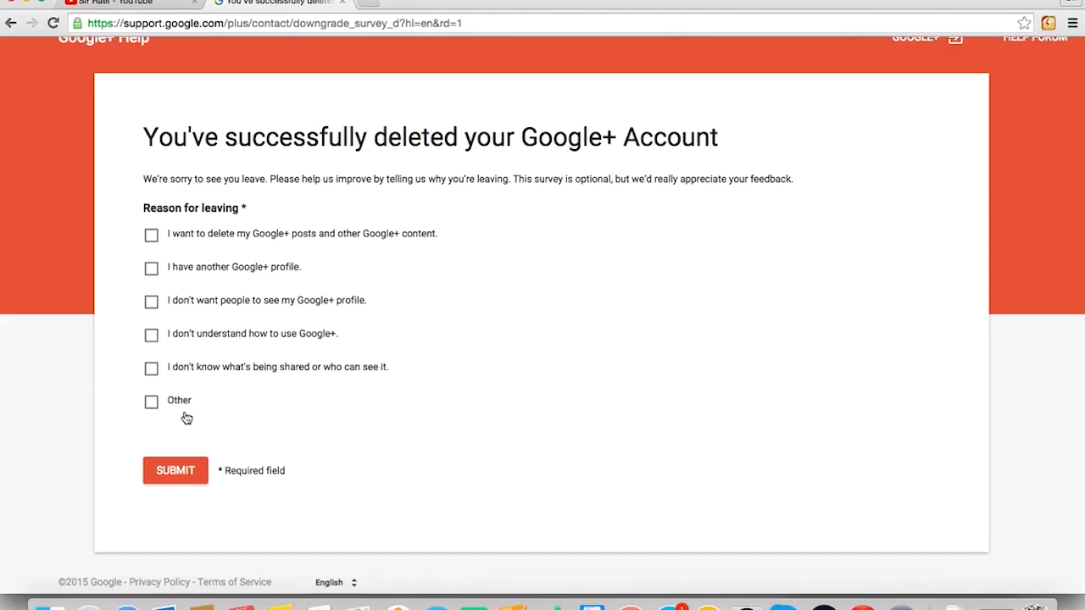
{"action": "type", "text": "I WANNA"}
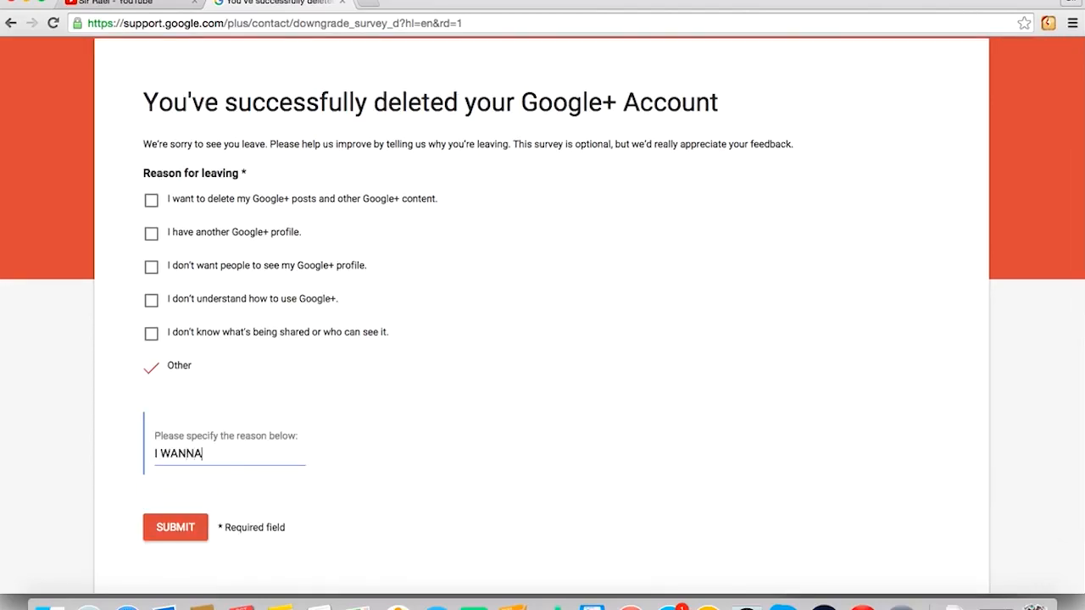
{"action": "type", "text": "CHANGE ME"}
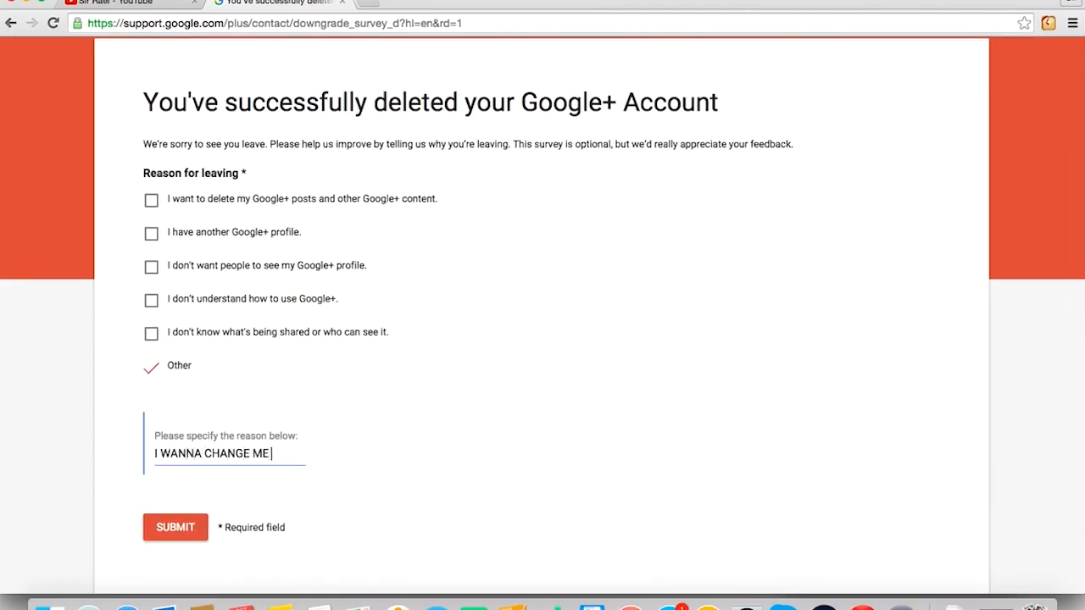
{"action": "type", "text": "GED DEM NAME"}
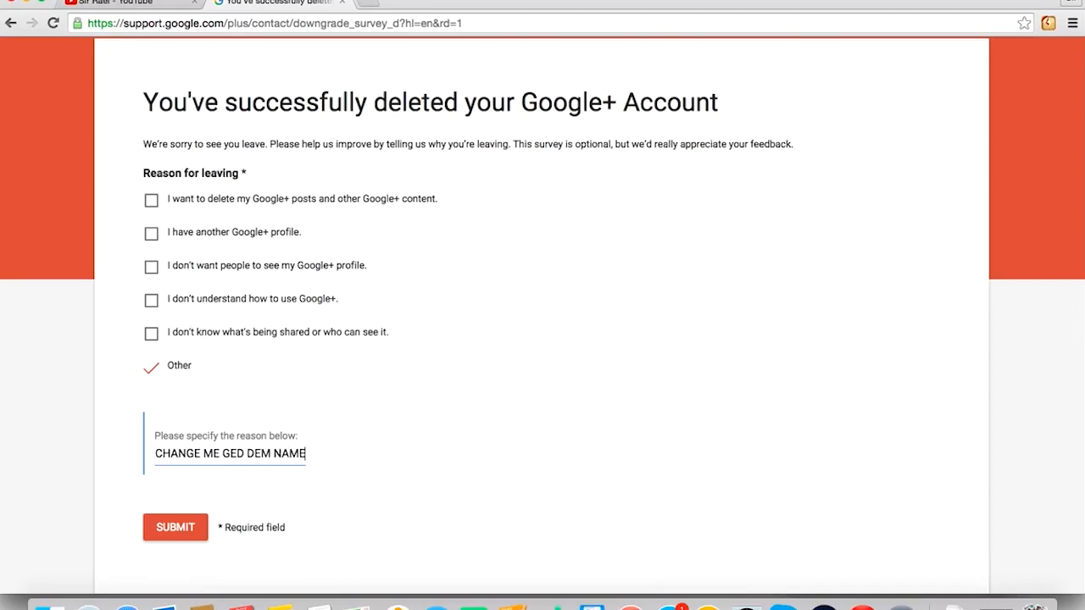
{"action": "left_click", "coordinate": [175, 528]}
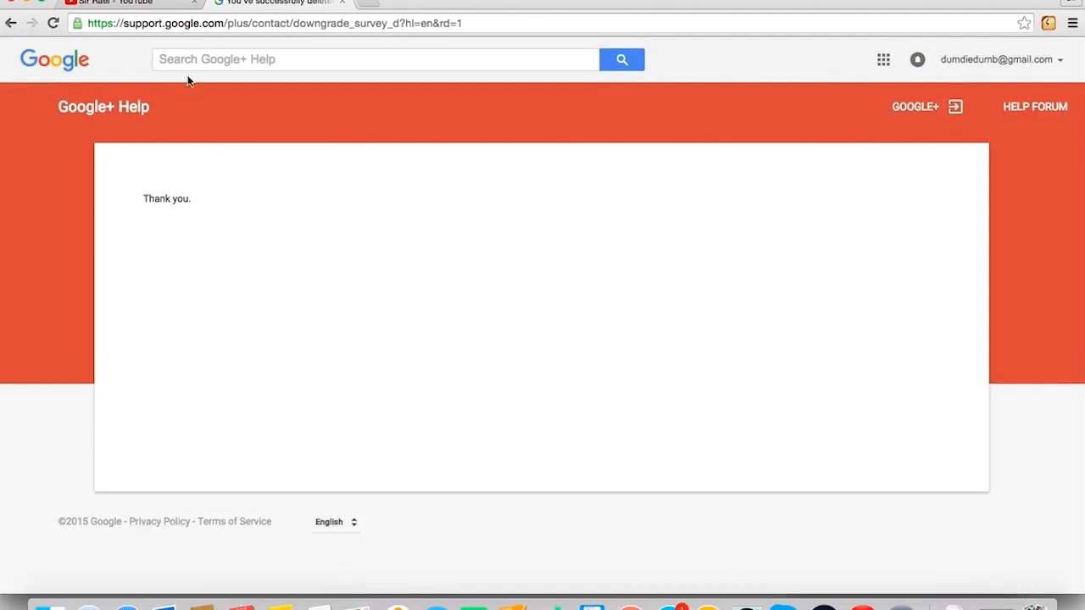
{"action": "mouse_move", "coordinate": [343, 4]}
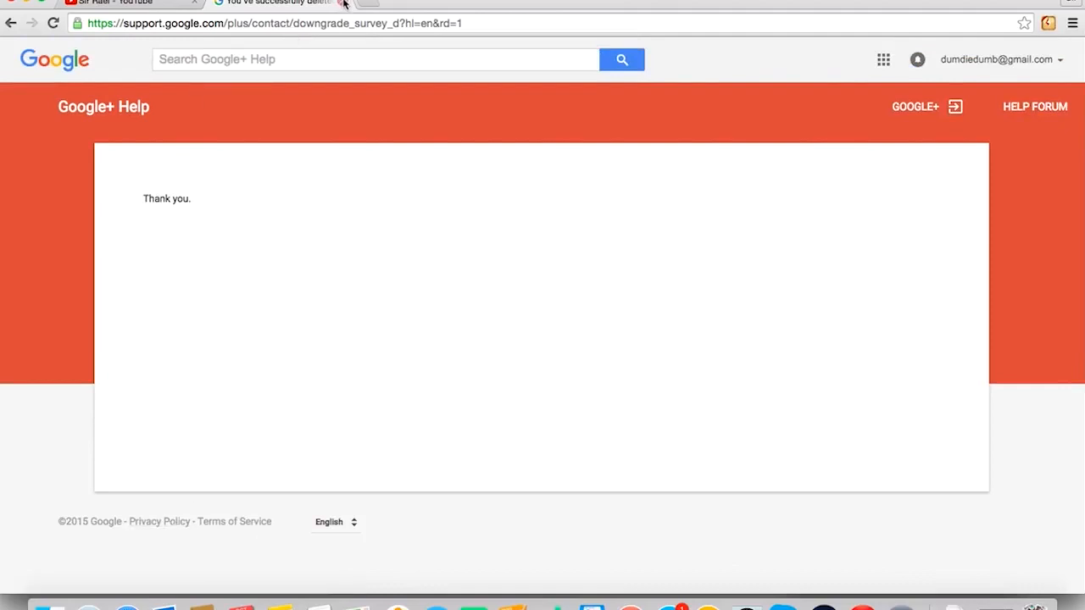
{"action": "left_click", "coordinate": [127, 3]}
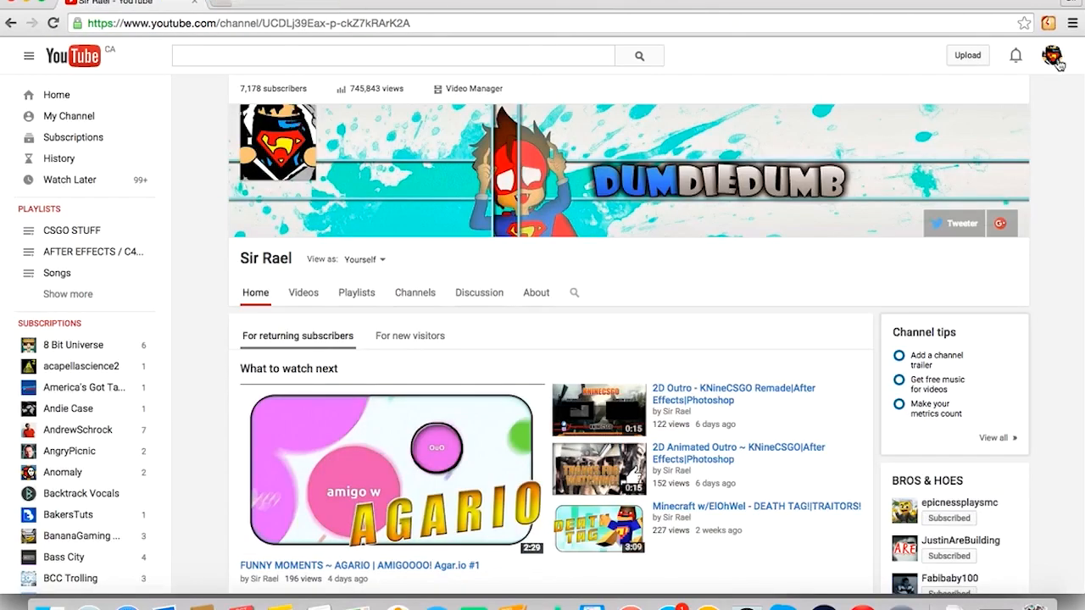
Start creating a channel from the YouTube settings Overview page.
{"action": "left_click", "coordinate": [1051, 55]}
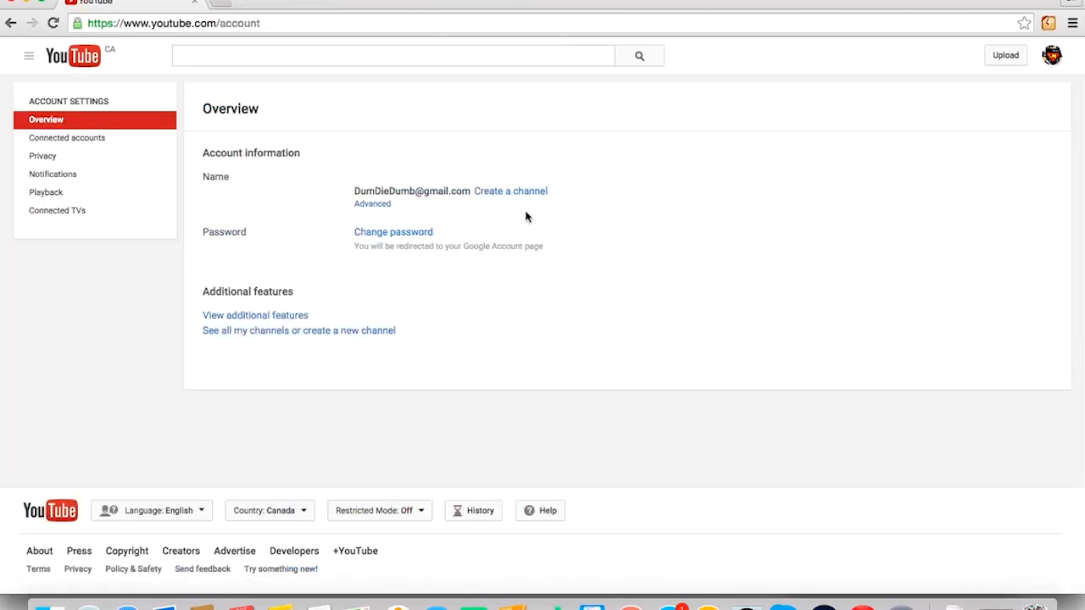
{"action": "mouse_move", "coordinate": [394, 209]}
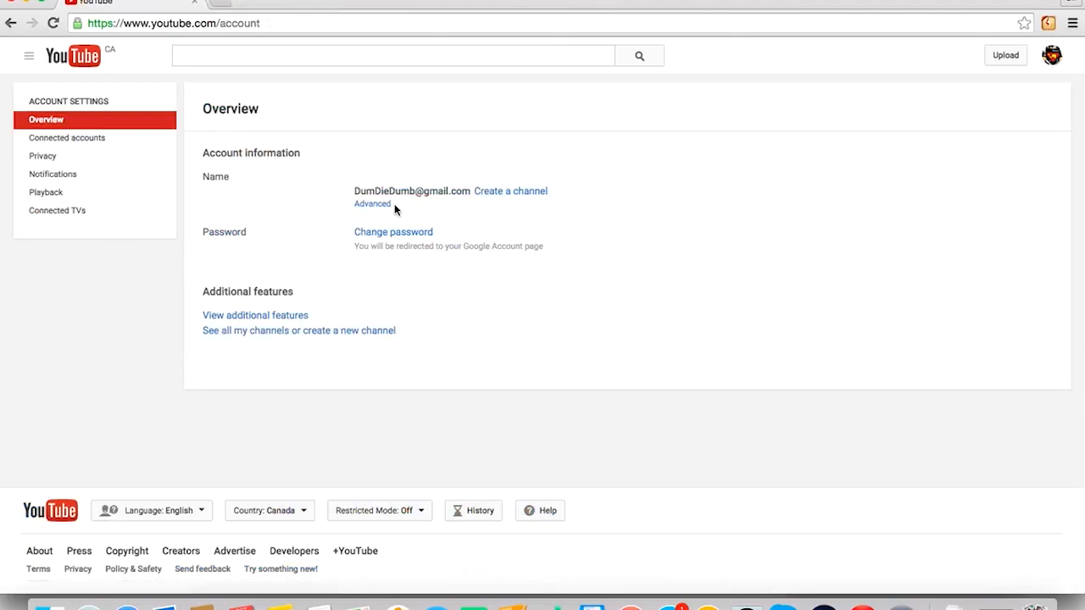
{"action": "left_click", "coordinate": [509, 191]}
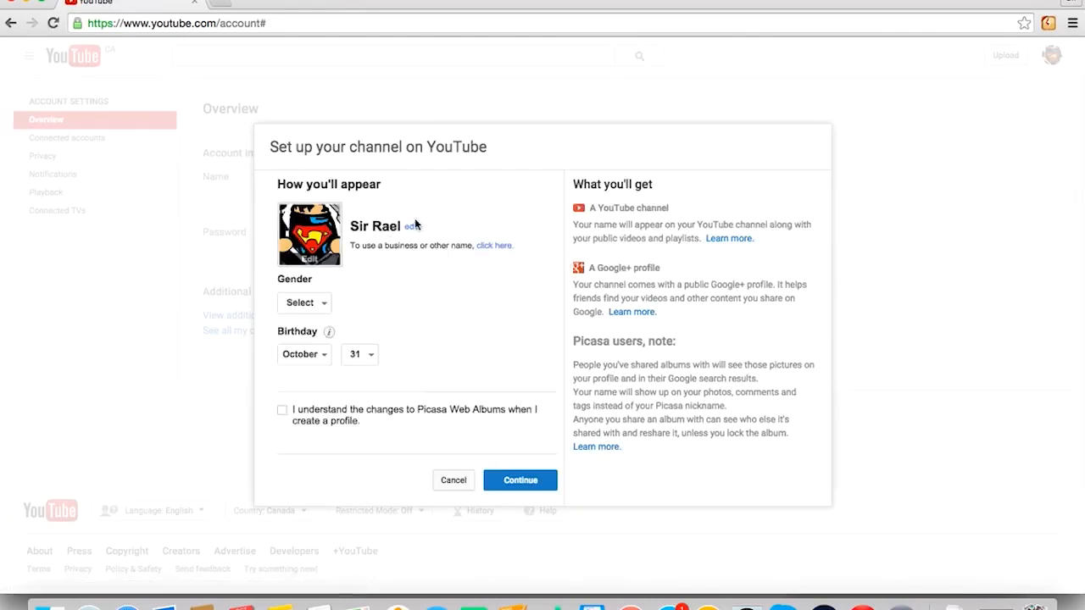
Name the channel ElOhWel, choose gender Male, accept the Picasa notice, and continue.
{"action": "left_click", "coordinate": [414, 226]}
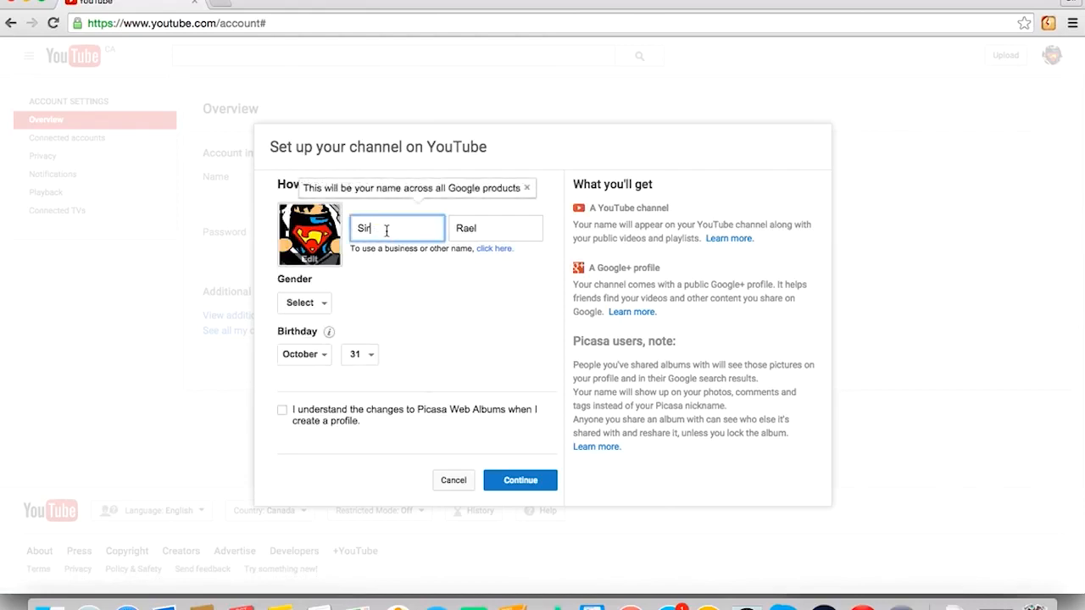
{"action": "type", "text": "ElOhWel"}
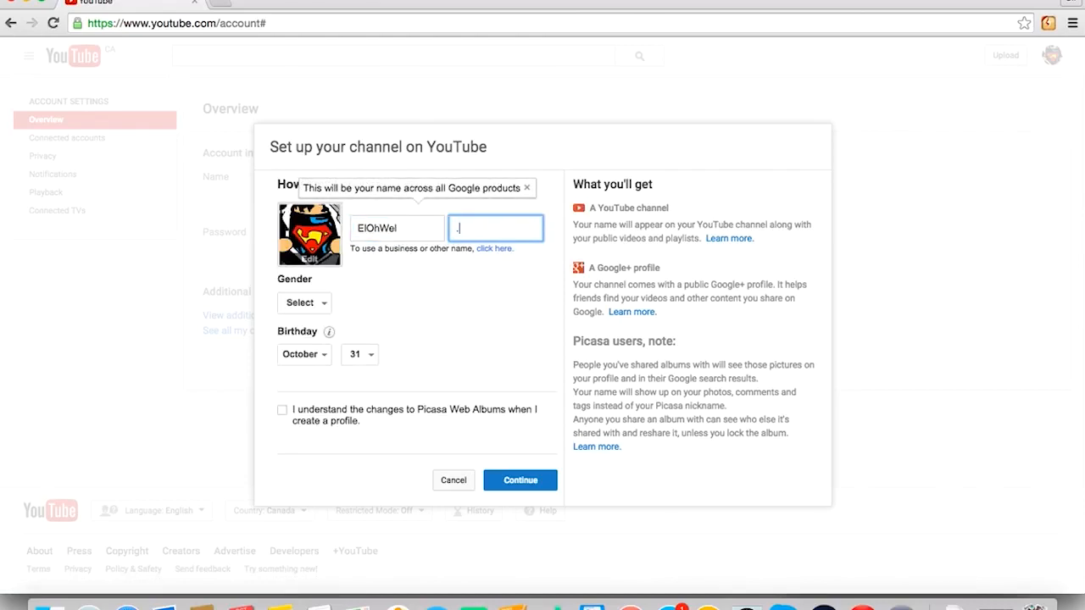
{"action": "left_click", "coordinate": [393, 275]}
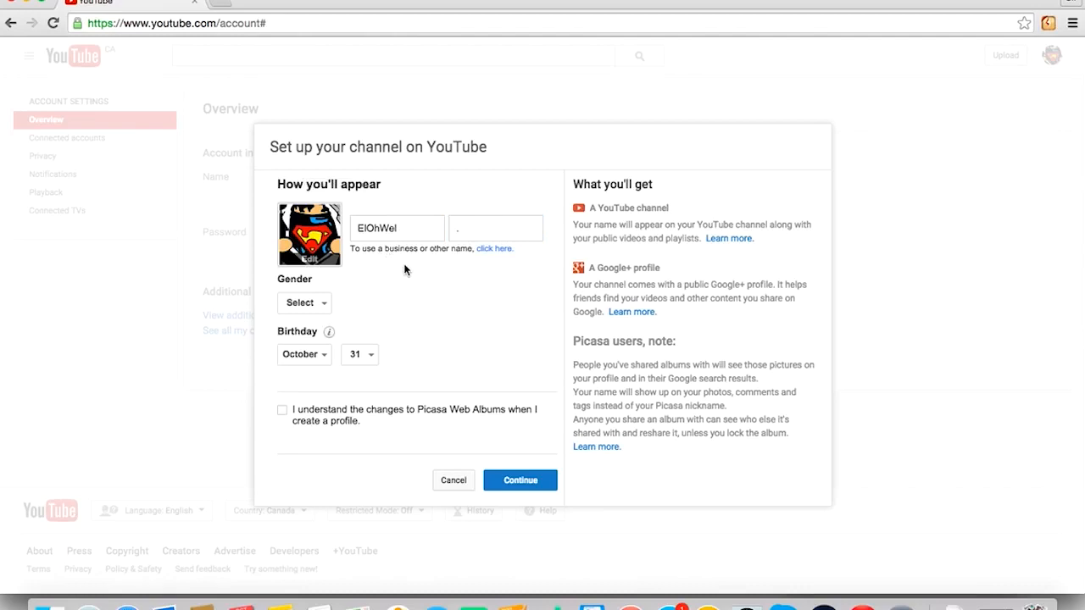
{"action": "mouse_move", "coordinate": [394, 276]}
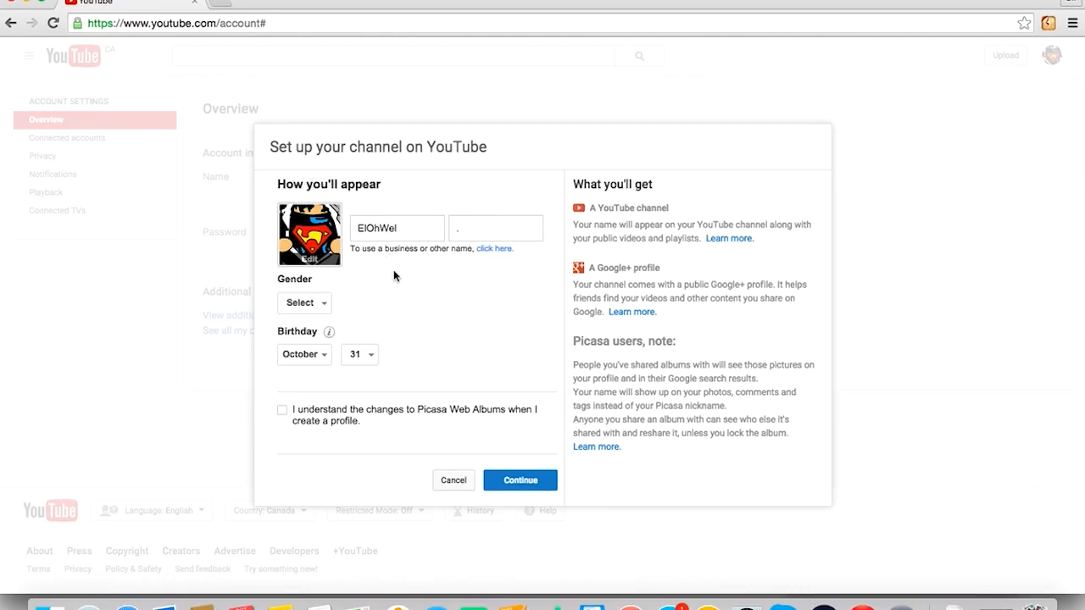
{"action": "mouse_move", "coordinate": [405, 269]}
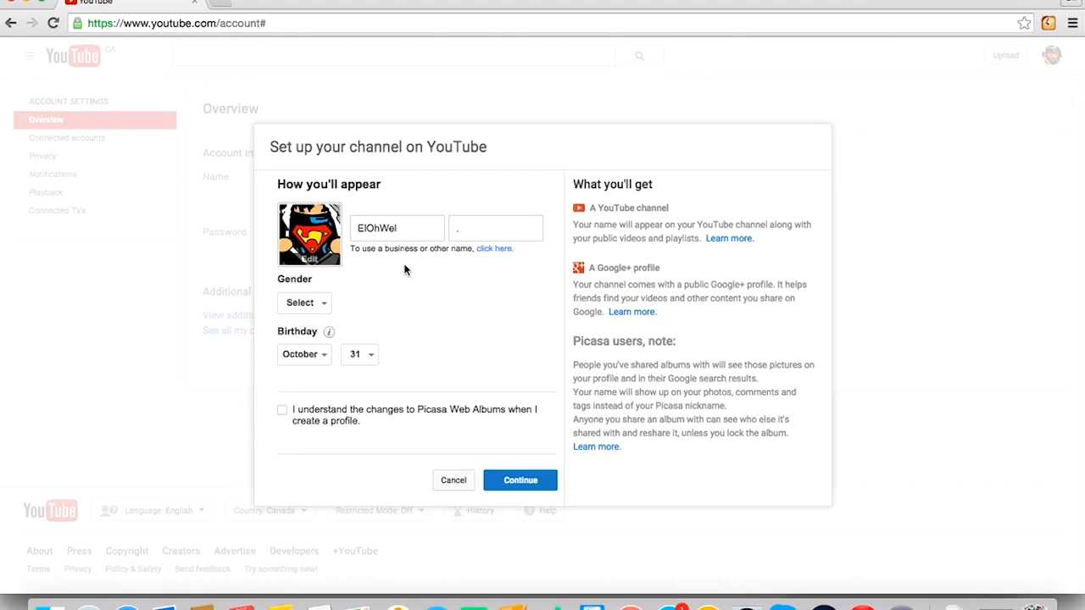
{"action": "mouse_move", "coordinate": [393, 276]}
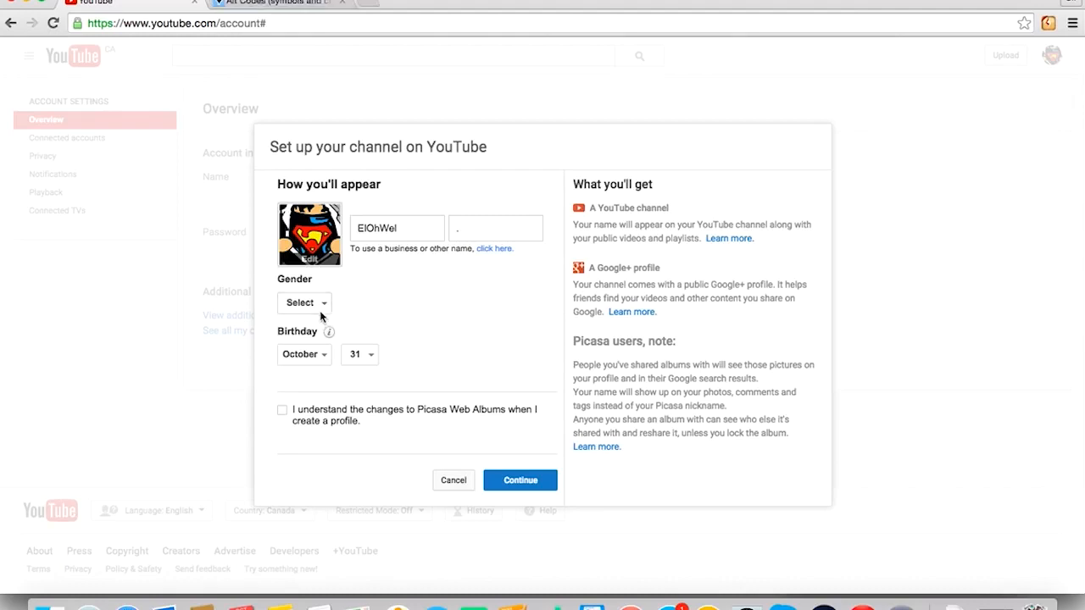
{"action": "left_click", "coordinate": [304, 302]}
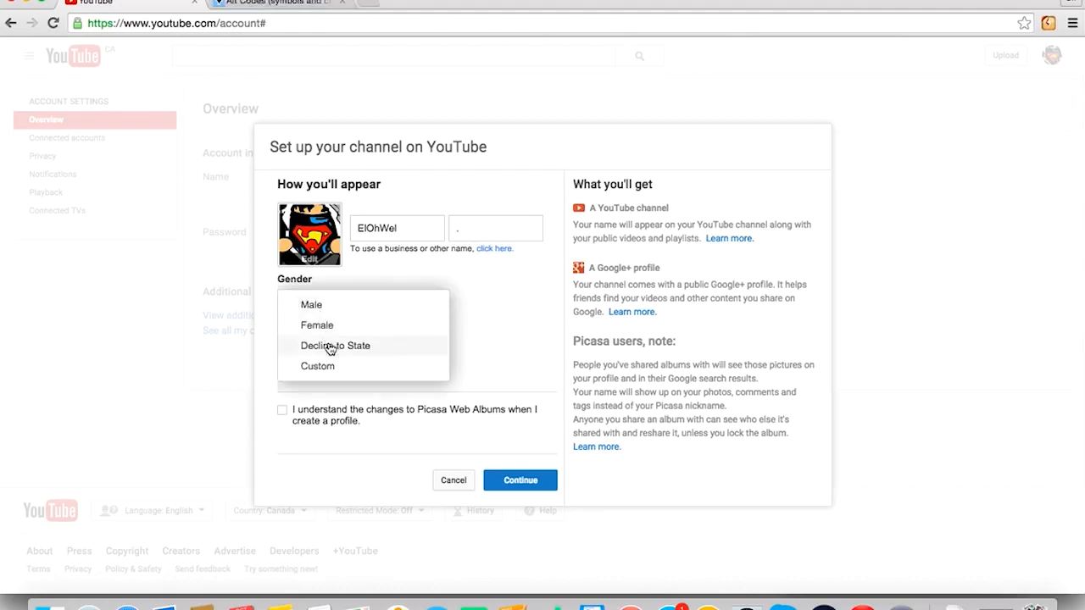
{"action": "mouse_move", "coordinate": [335, 365]}
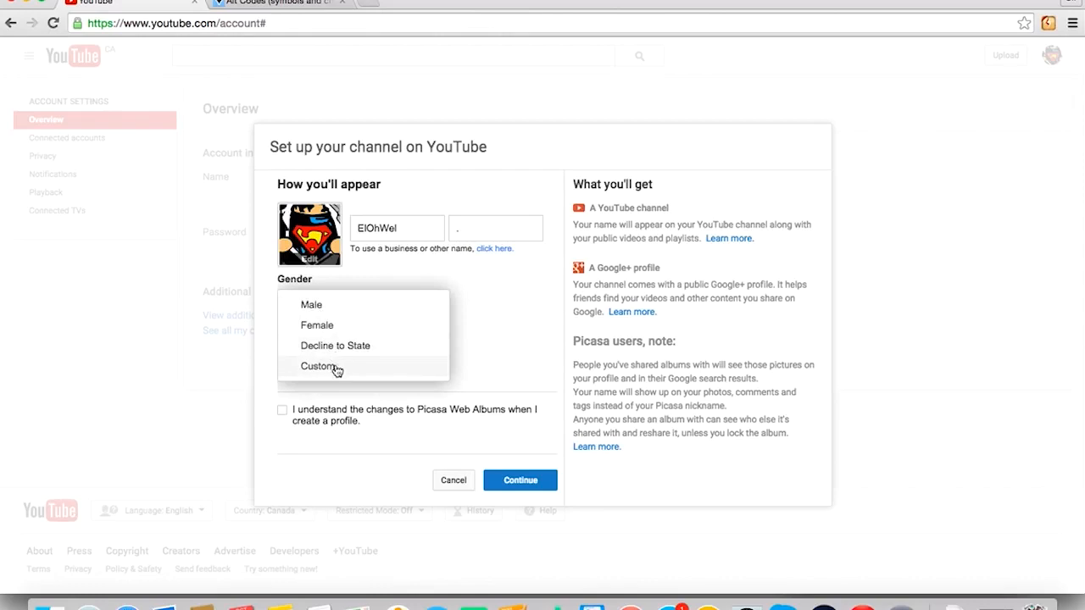
{"action": "left_click", "coordinate": [310, 304]}
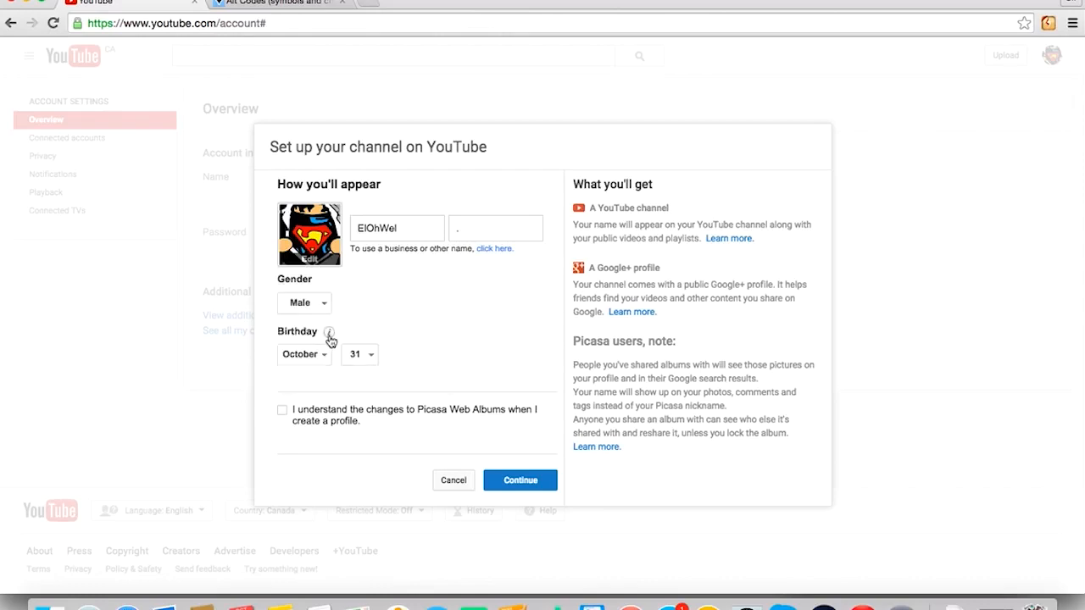
{"action": "mouse_move", "coordinate": [324, 379]}
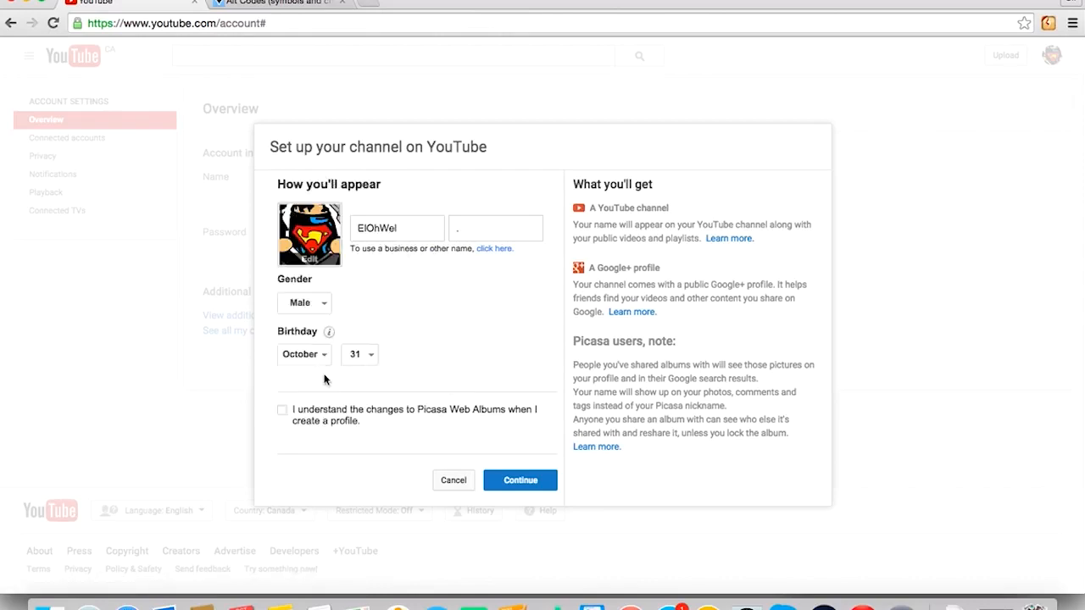
{"action": "left_click", "coordinate": [281, 410]}
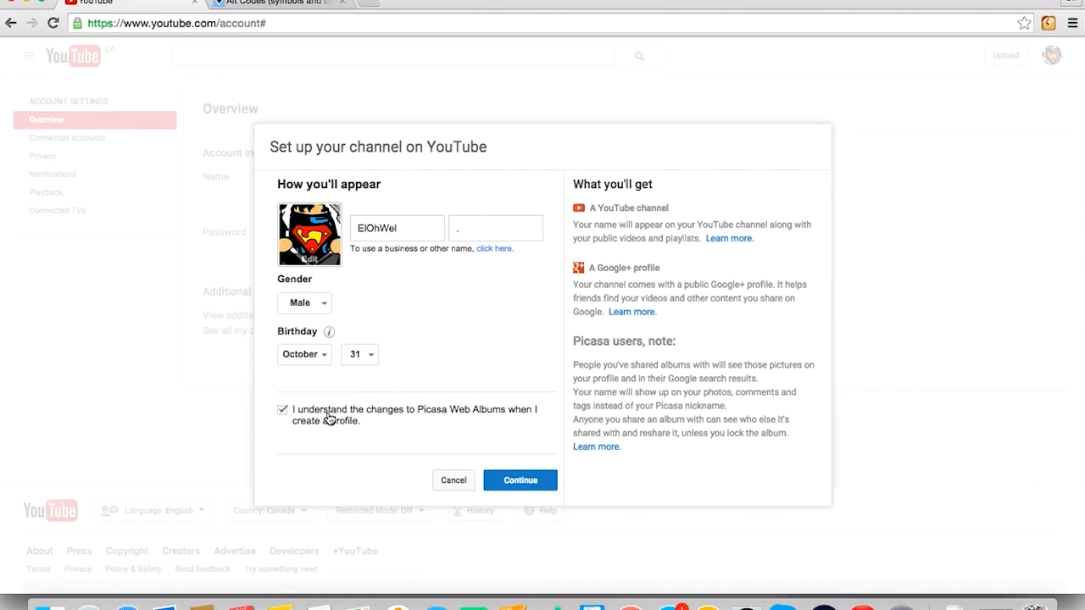
{"action": "mouse_move", "coordinate": [406, 423]}
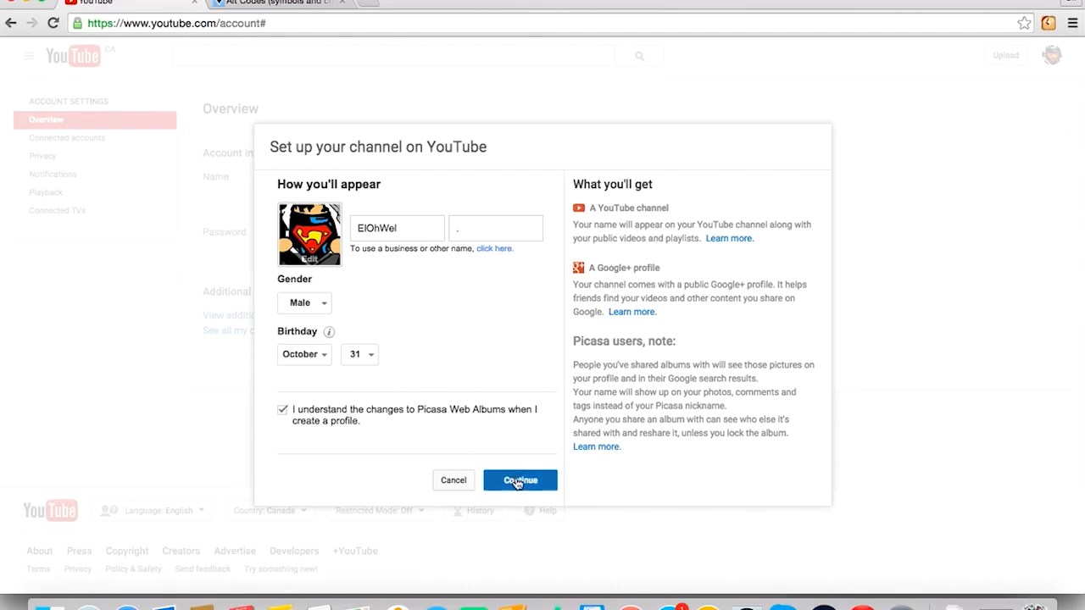
{"action": "left_click", "coordinate": [520, 480]}
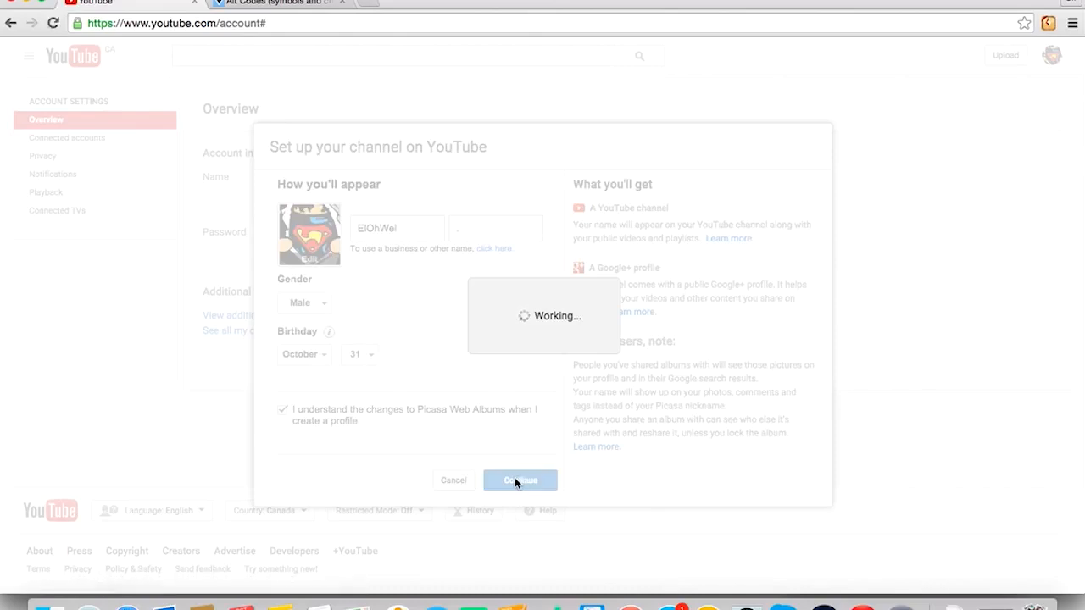
Finish channel setup and view the channel's uploaded videos.
{"action": "left_click", "coordinate": [520, 480]}
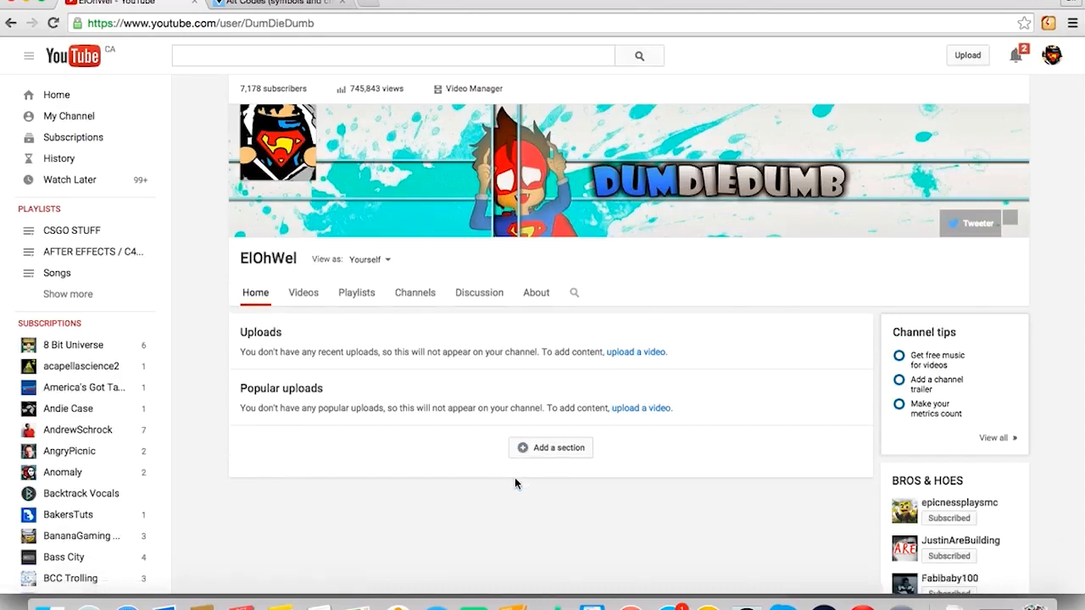
{"action": "left_click", "coordinate": [303, 292]}
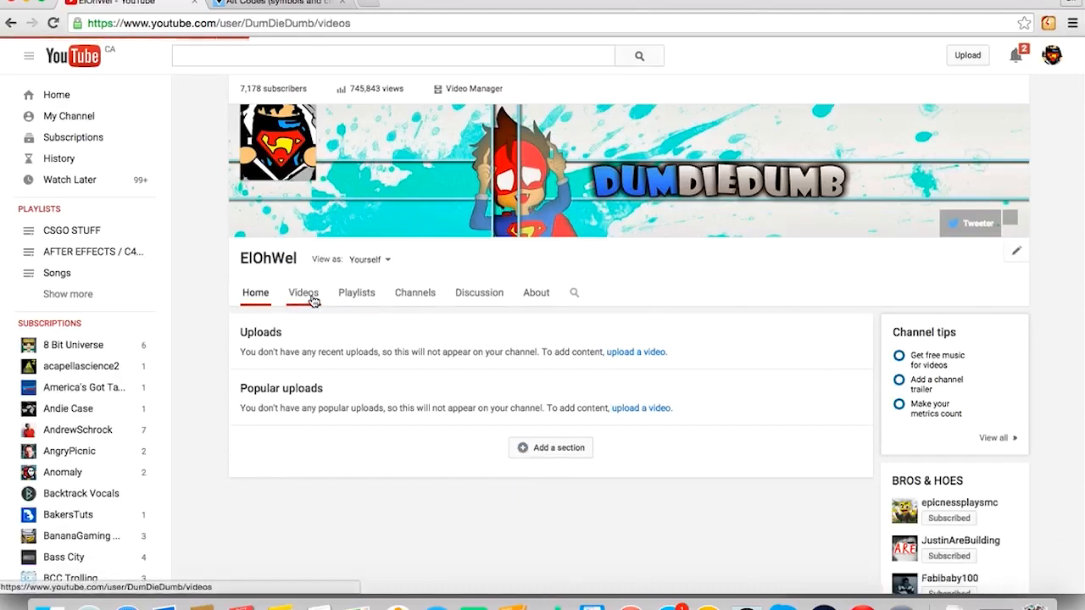
{"action": "left_click", "coordinate": [302, 292]}
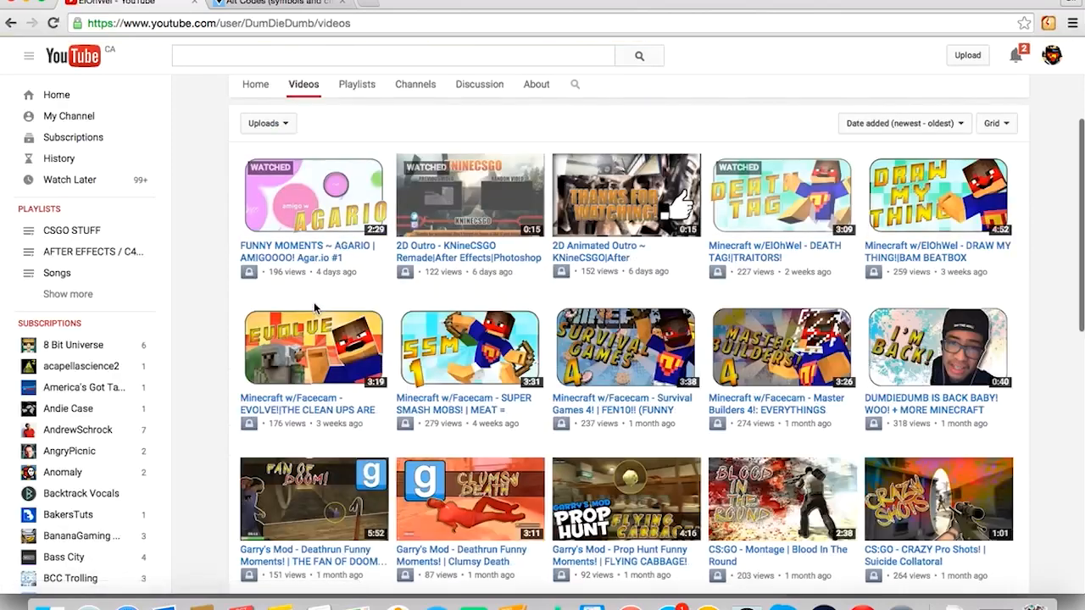
{"action": "mouse_move", "coordinate": [1014, 55]}
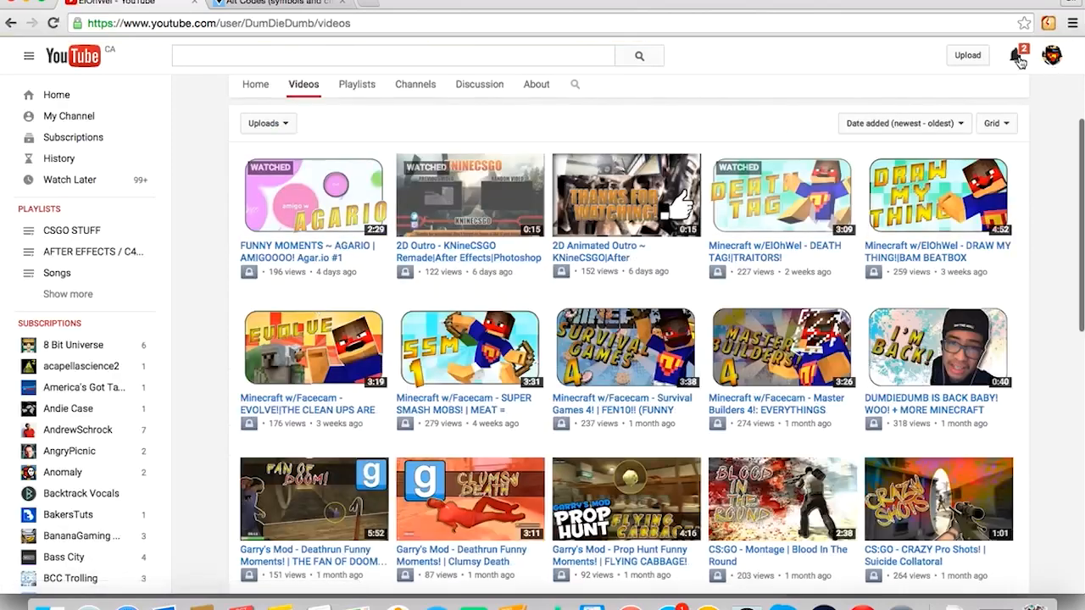
Dismiss the Welcome to Google+ and complete-your-profile notifications, then bring up the account menu.
{"action": "left_click", "coordinate": [1014, 56]}
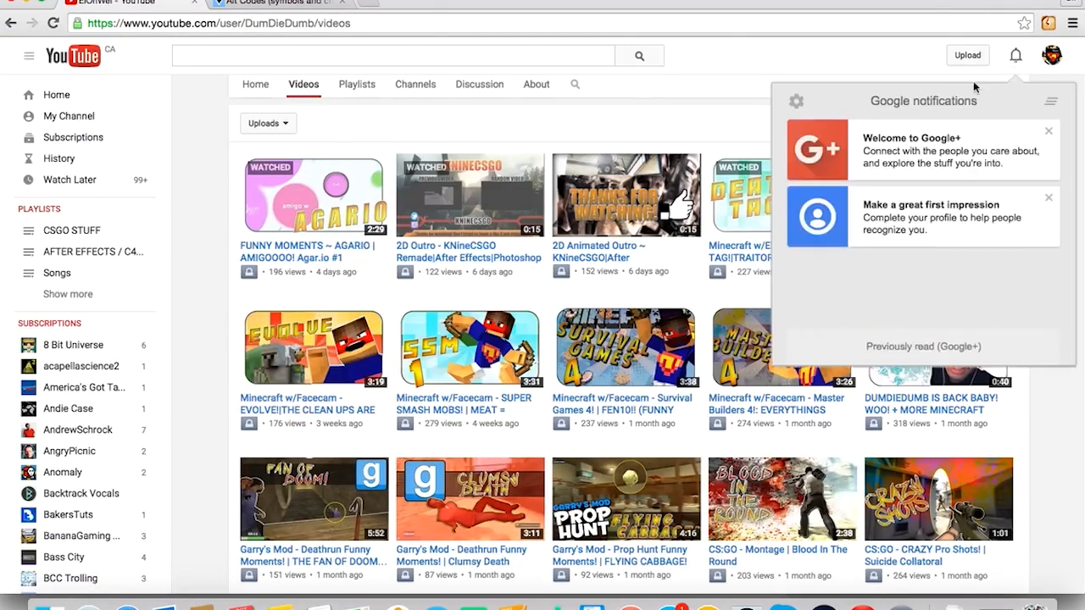
{"action": "left_click", "coordinate": [1048, 130]}
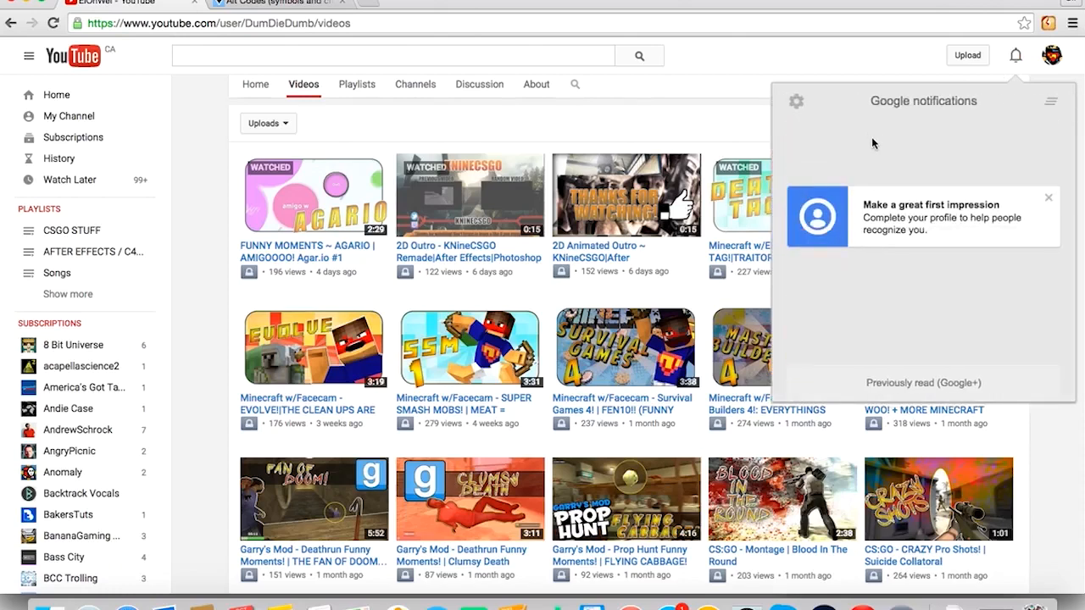
{"action": "left_click", "coordinate": [1048, 197]}
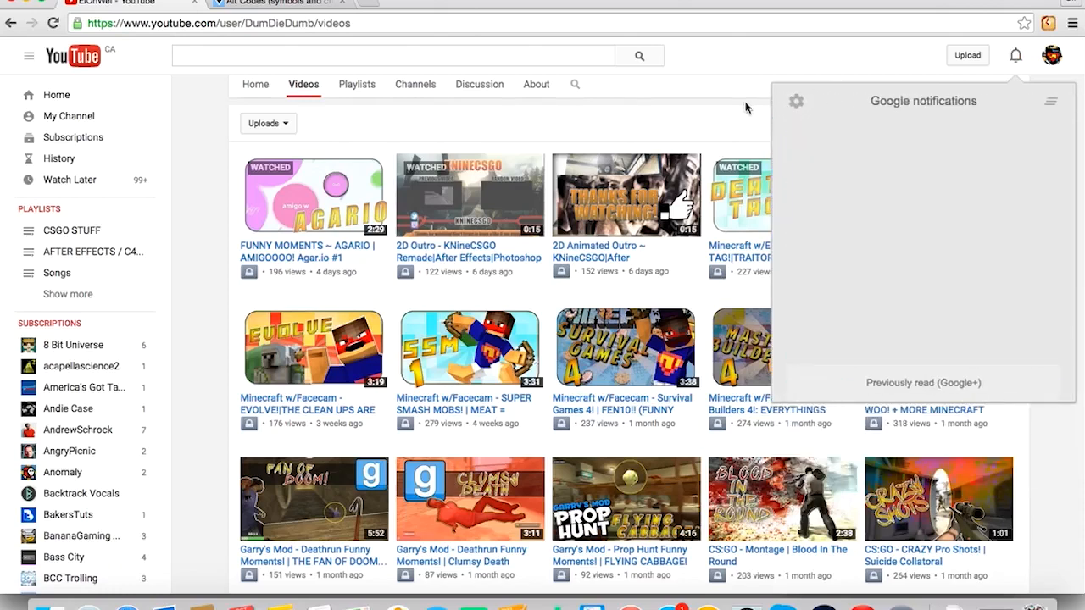
{"action": "scroll", "scroll_direction": "down", "scroll_amount": 3}
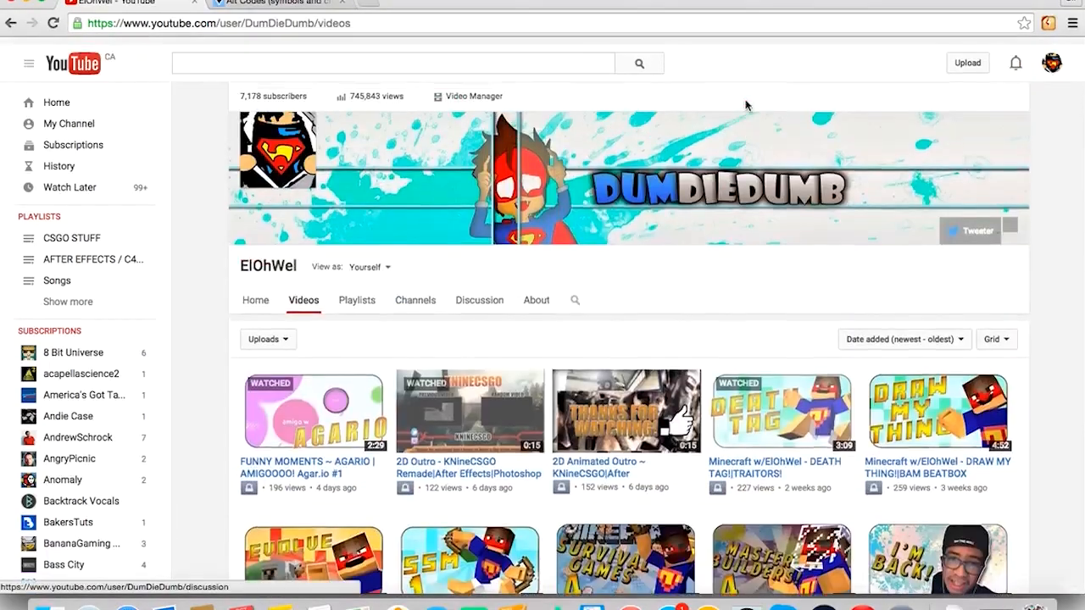
{"action": "left_click", "coordinate": [1051, 63]}
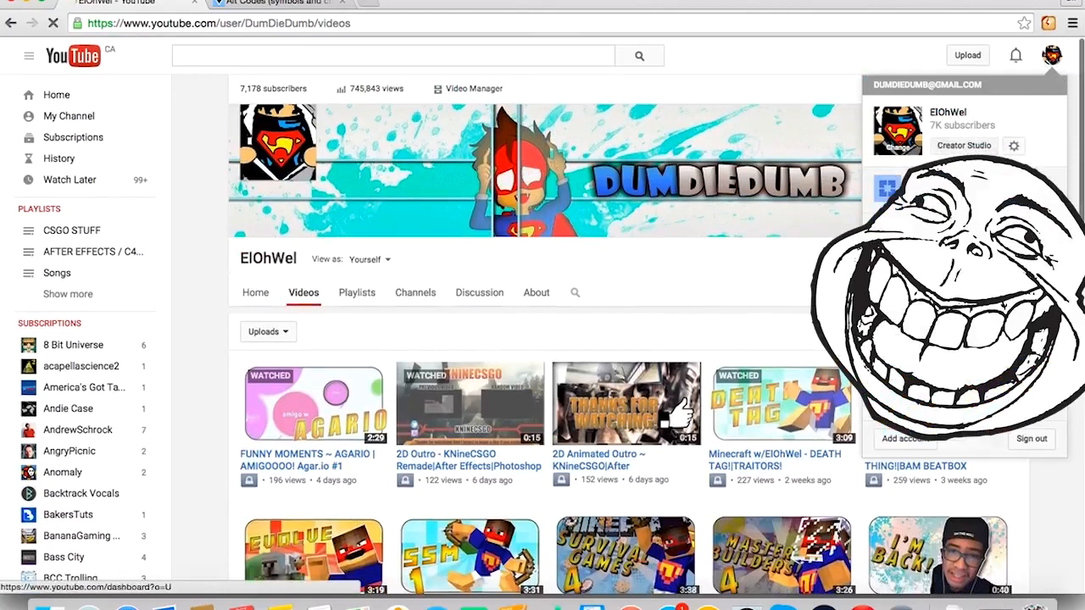
Go through Creator Studio to the Video Manager list of uploads.
{"action": "left_click", "coordinate": [963, 145]}
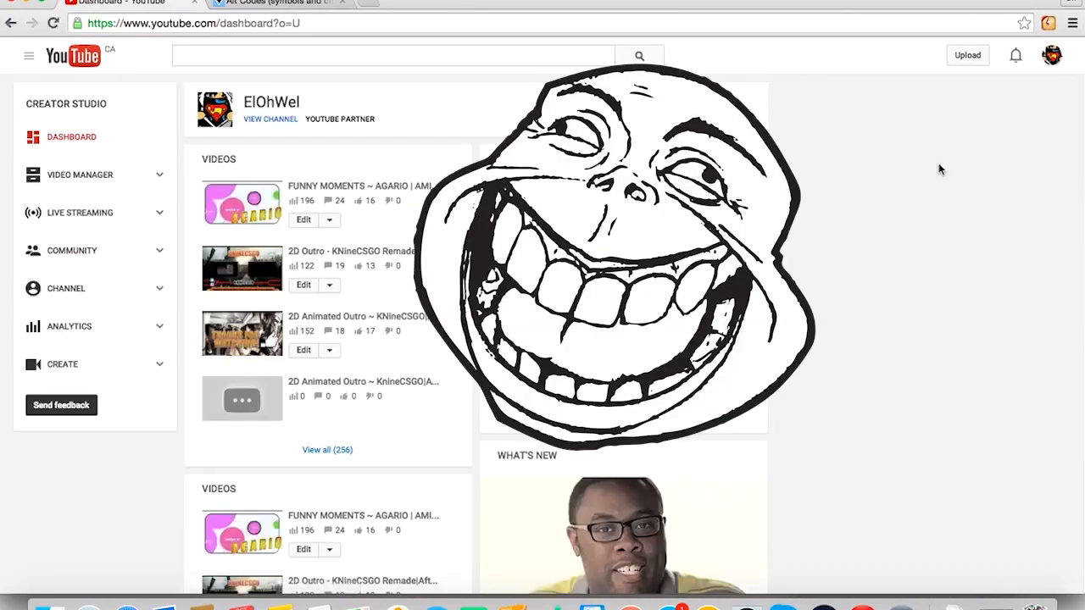
{"action": "mouse_move", "coordinate": [156, 173]}
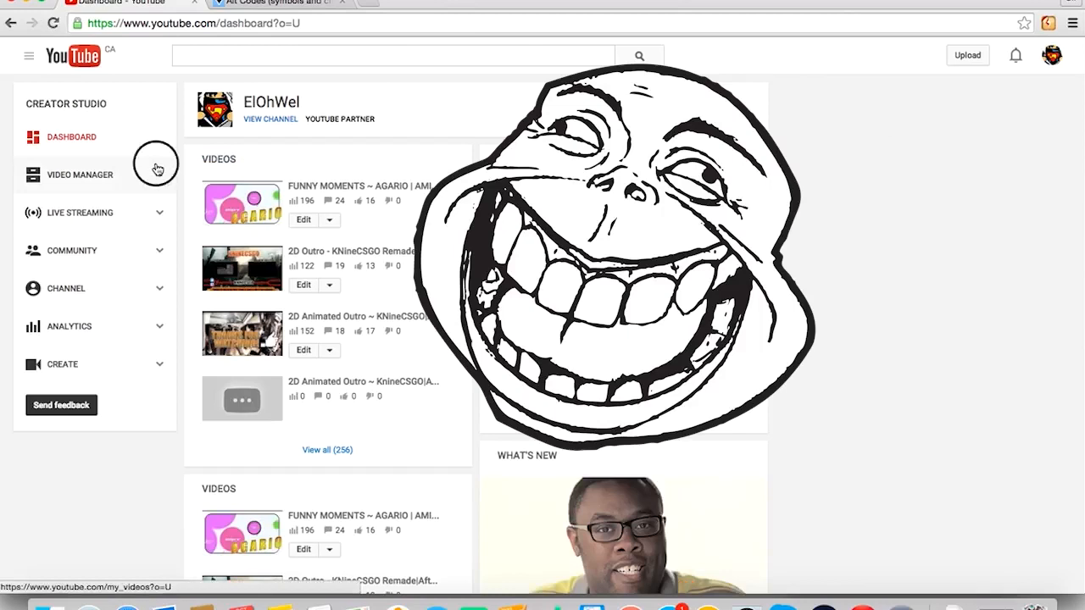
{"action": "left_click", "coordinate": [79, 174]}
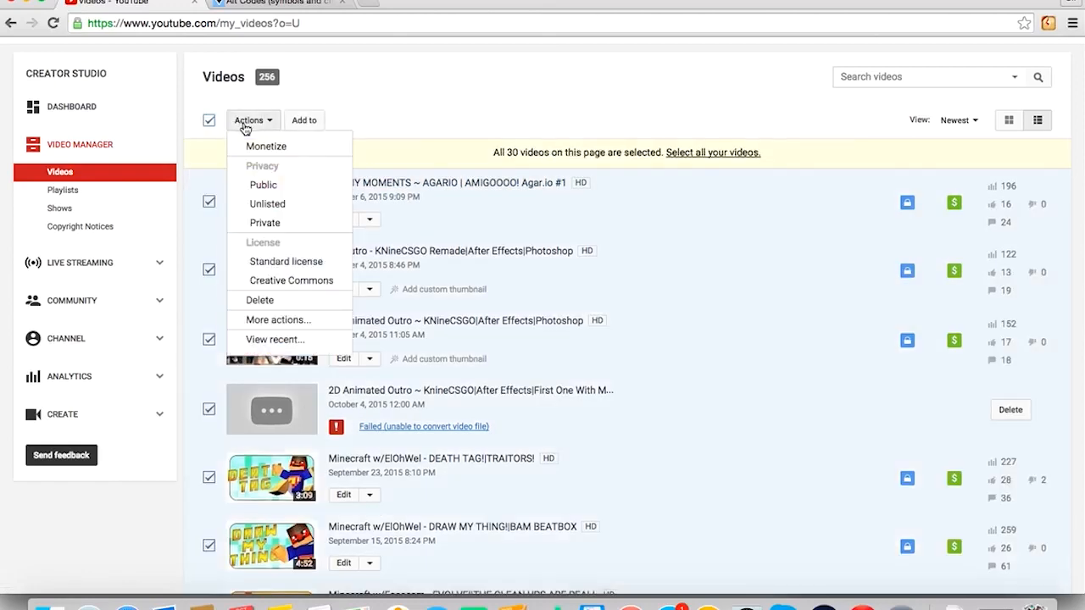
{"action": "mouse_move", "coordinate": [267, 204]}
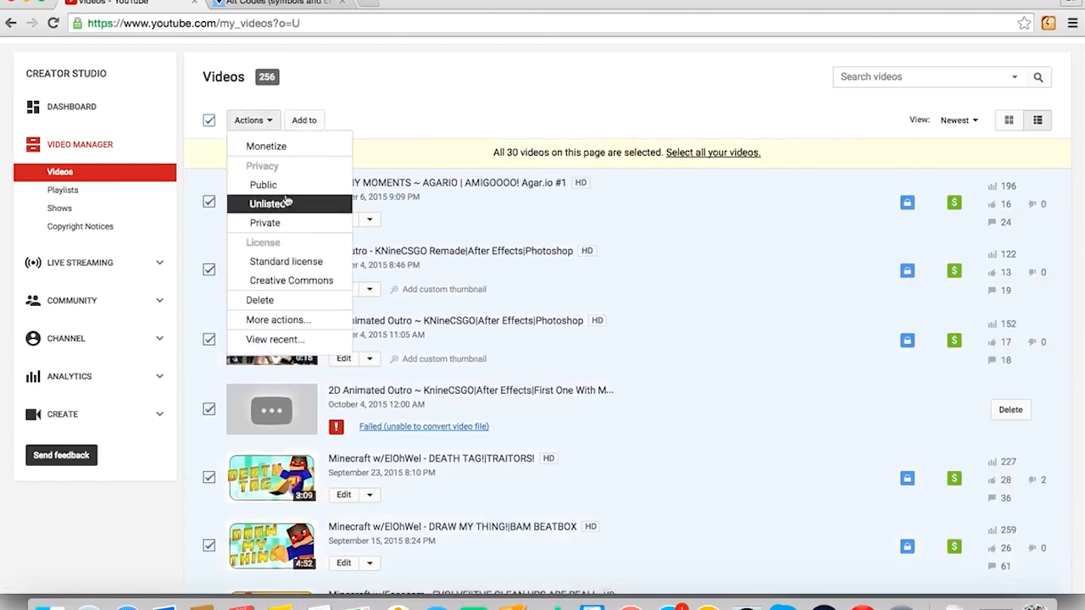
{"action": "scroll", "scroll_direction": "down", "scroll_amount": 3}
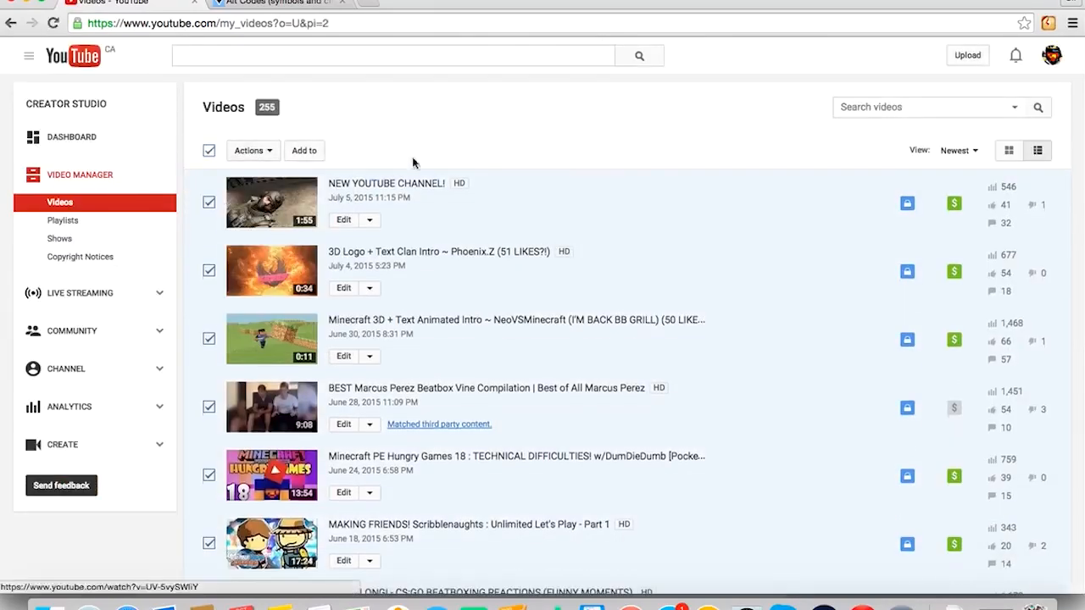
Select every video on page 3, make them public, then move to page 4.
{"action": "scroll", "scroll_direction": "down", "scroll_amount": 3}
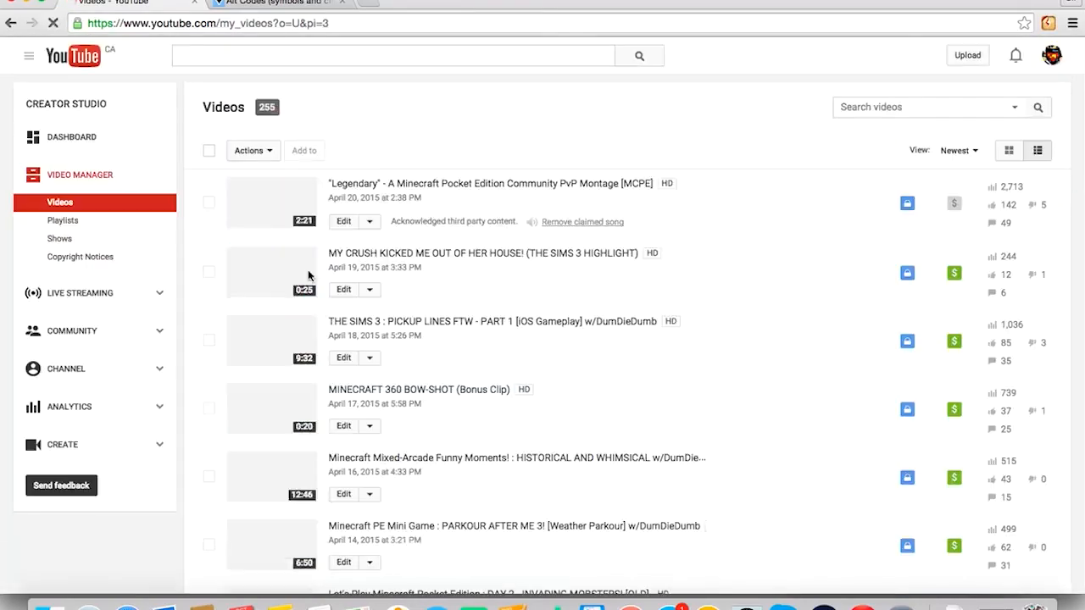
{"action": "left_click", "coordinate": [208, 150]}
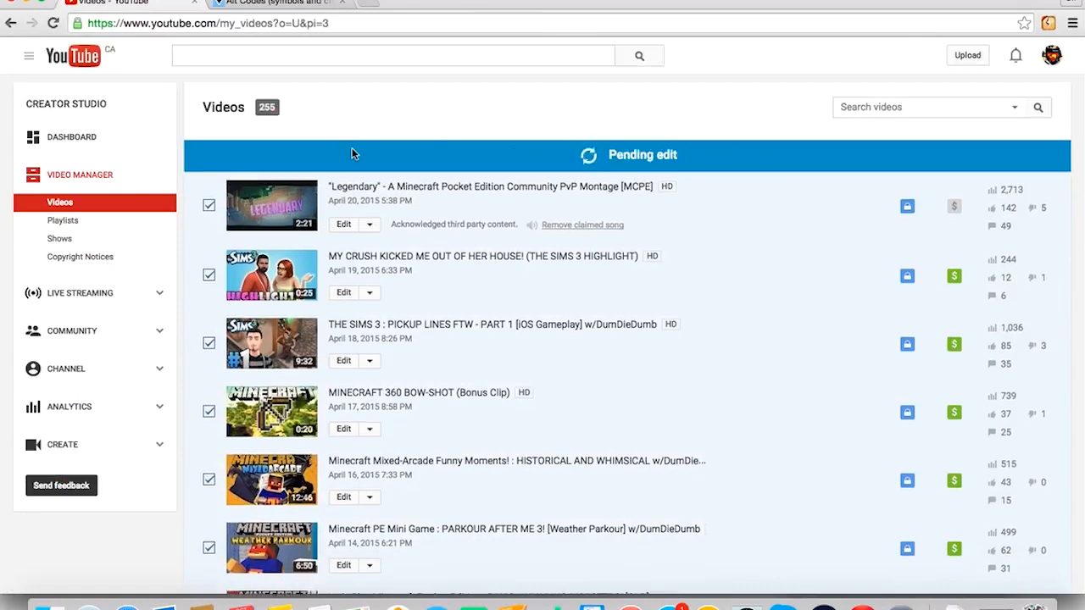
{"action": "scroll", "scroll_direction": "down", "scroll_amount": 3}
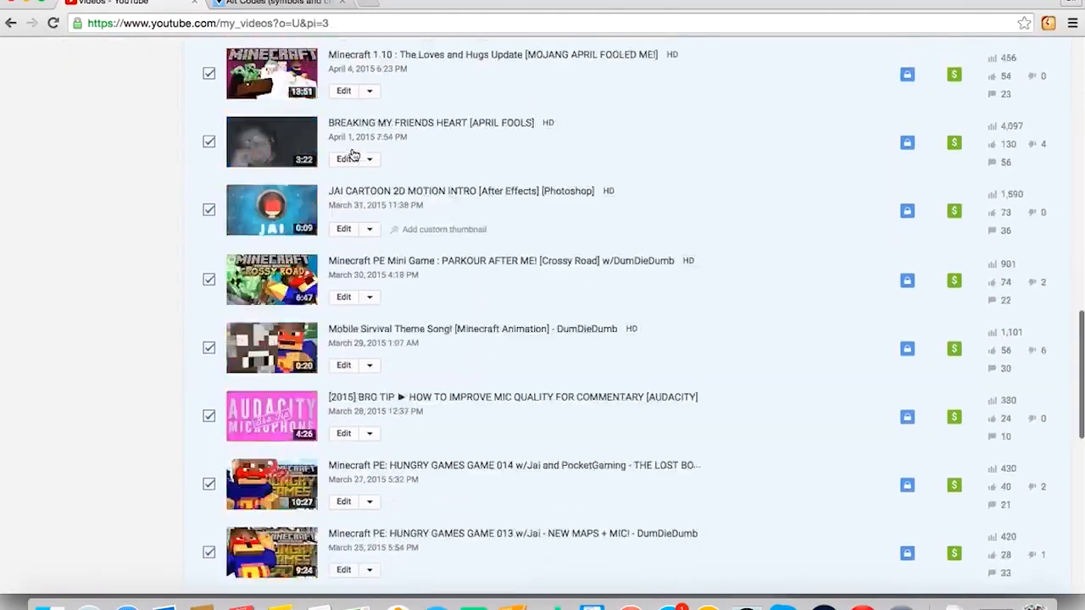
{"action": "left_click", "coordinate": [343, 427]}
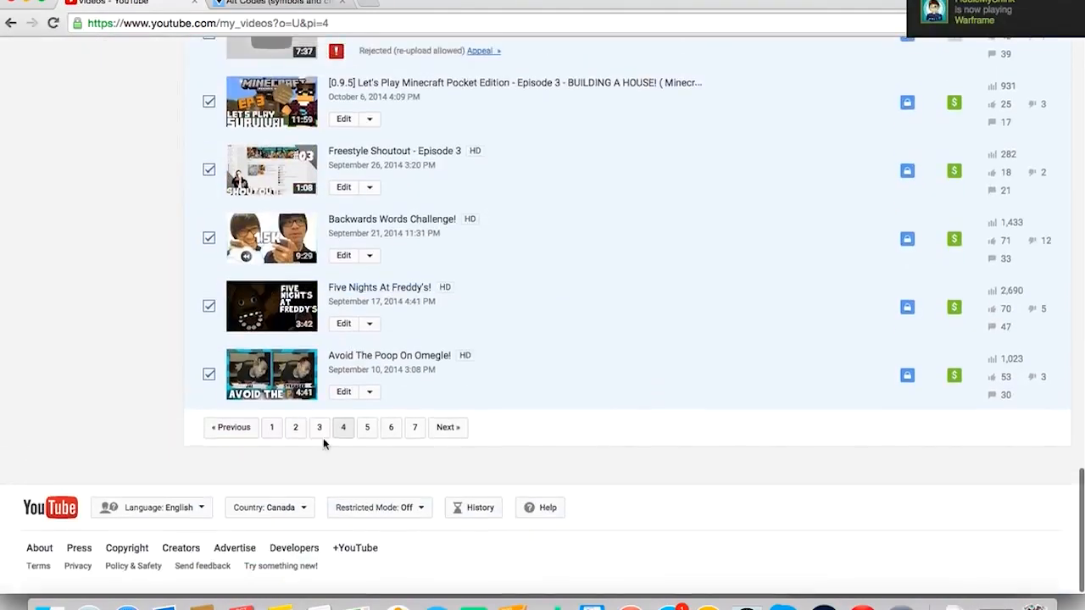
{"action": "left_click", "coordinate": [319, 427]}
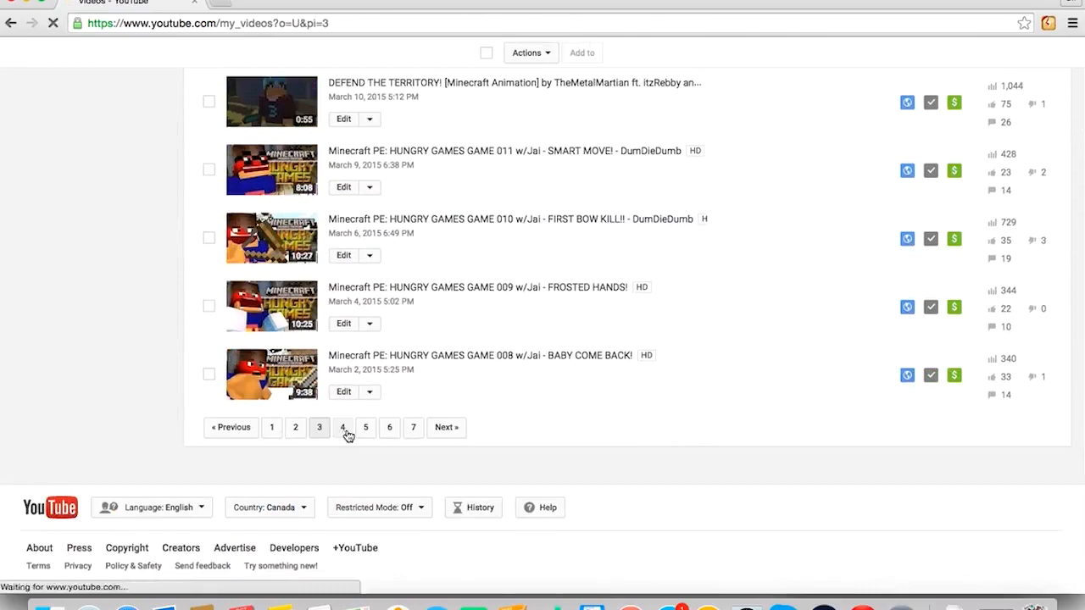
{"action": "left_click", "coordinate": [342, 428]}
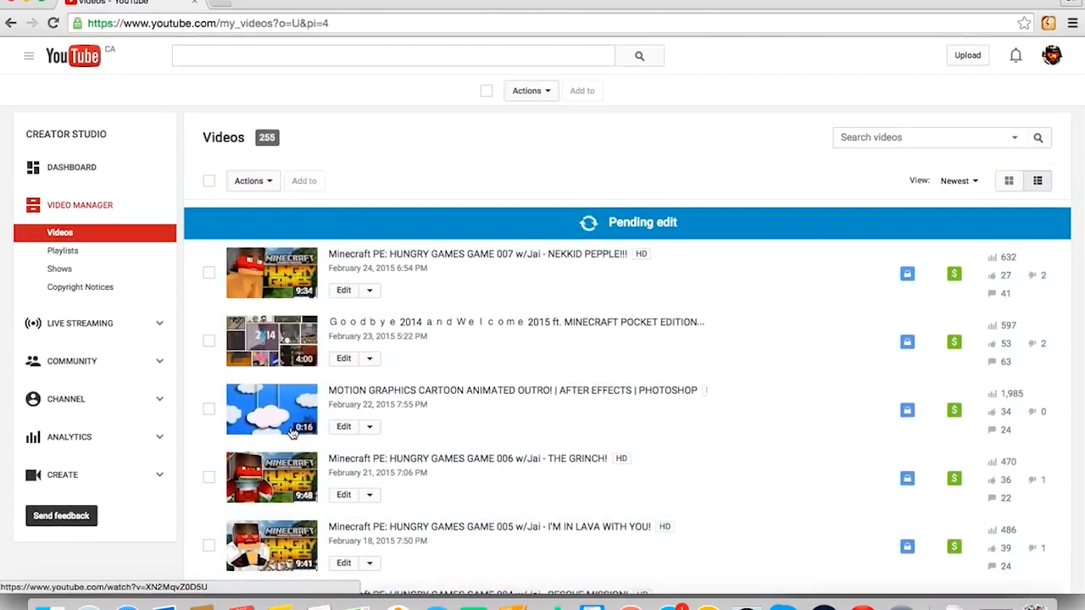
{"action": "scroll", "scroll_direction": "down", "scroll_amount": 3}
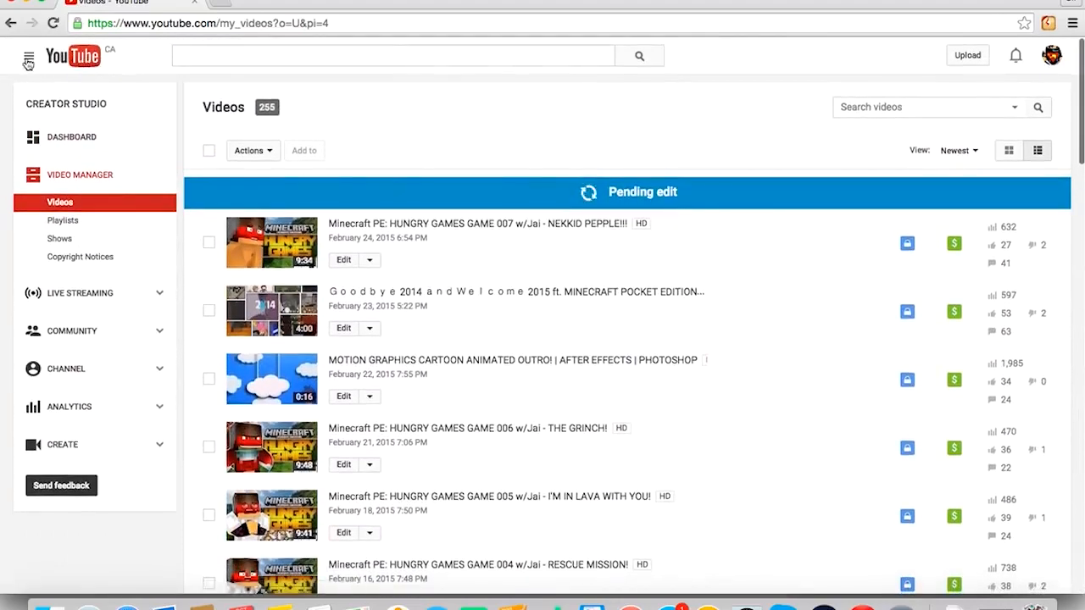
Go to the ElOhWel channel home and scroll through its recent and popular uploads.
{"action": "left_click", "coordinate": [28, 55]}
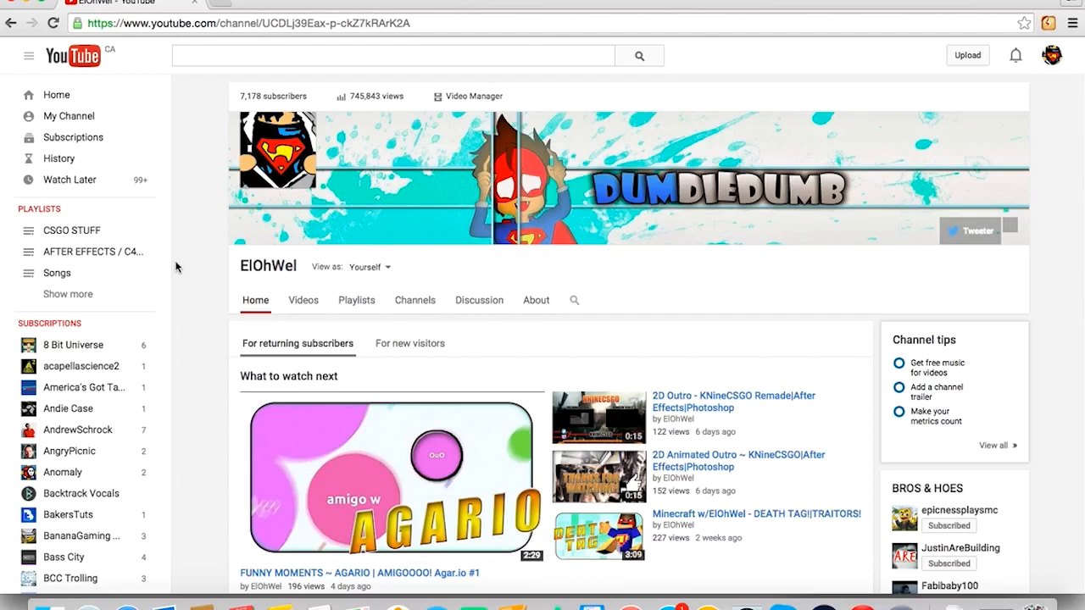
{"action": "scroll", "scroll_direction": "down", "scroll_amount": 3}
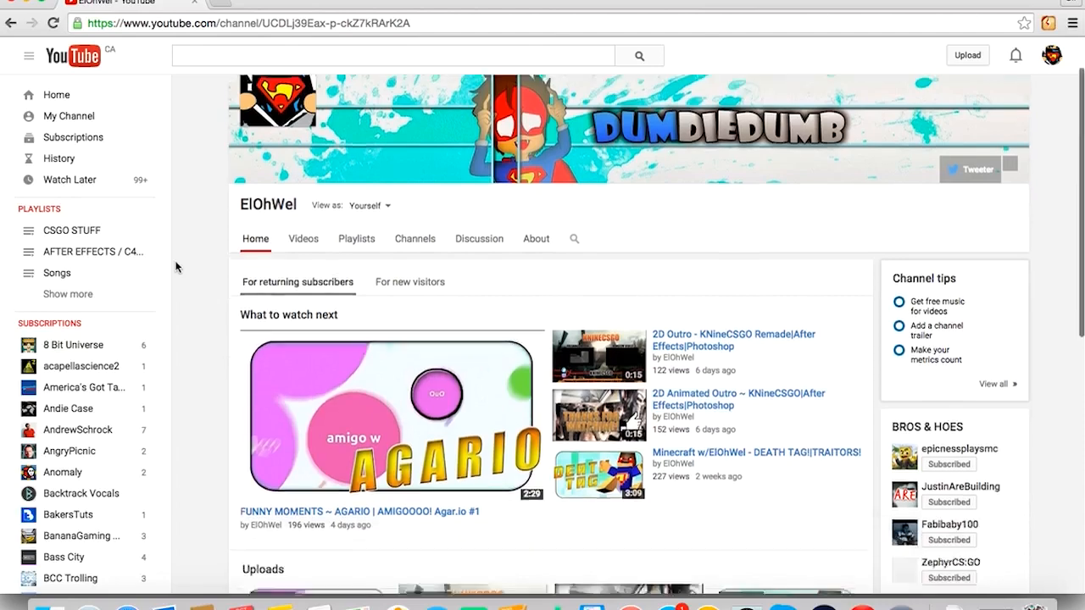
{"action": "scroll", "scroll_direction": "down", "scroll_amount": 3}
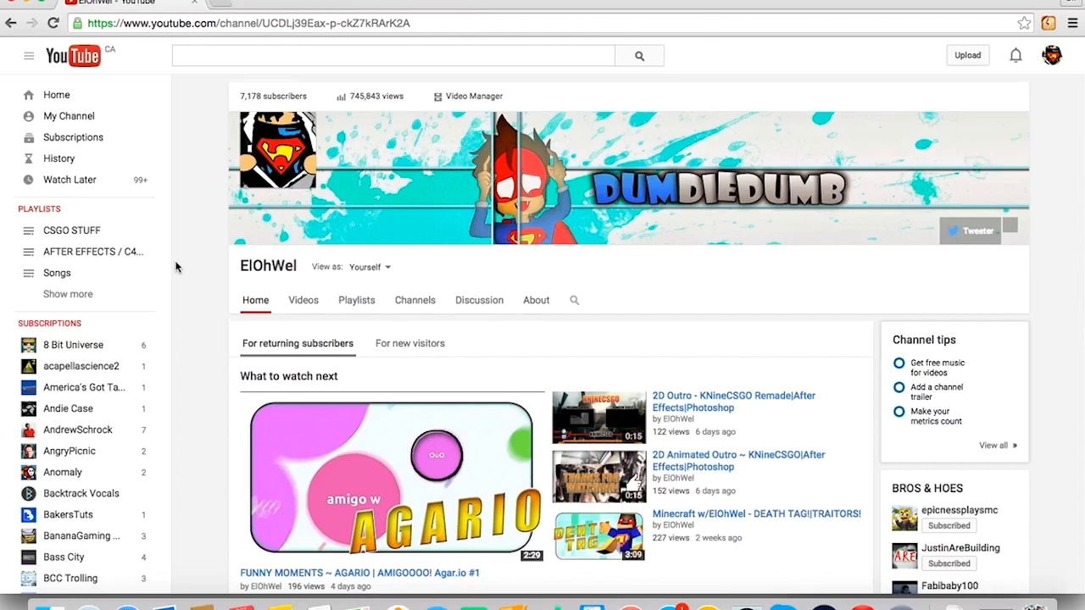
{"action": "scroll", "scroll_direction": "down", "scroll_amount": 3}
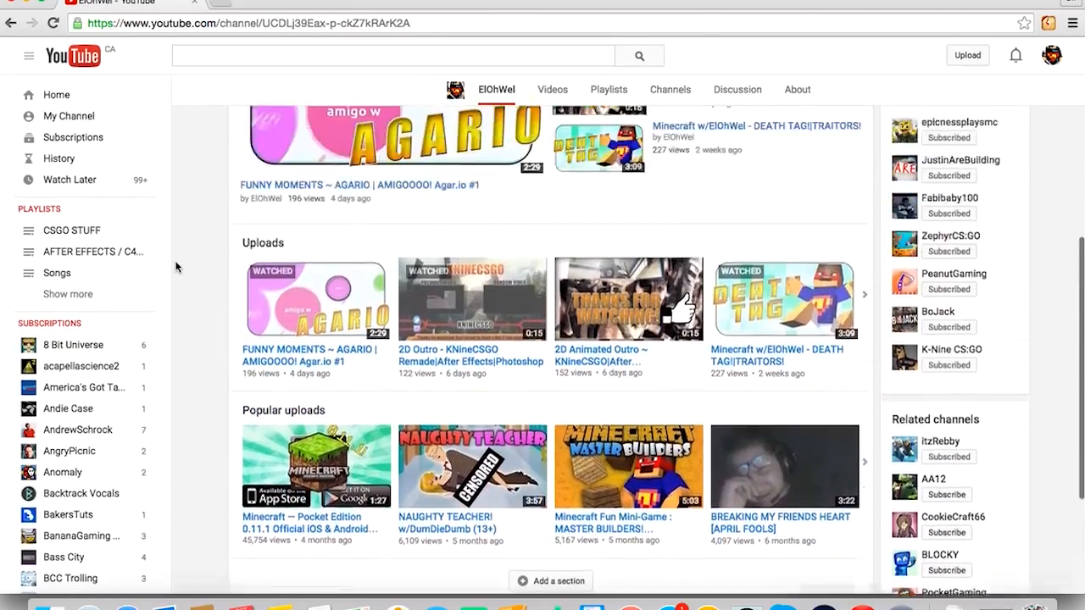